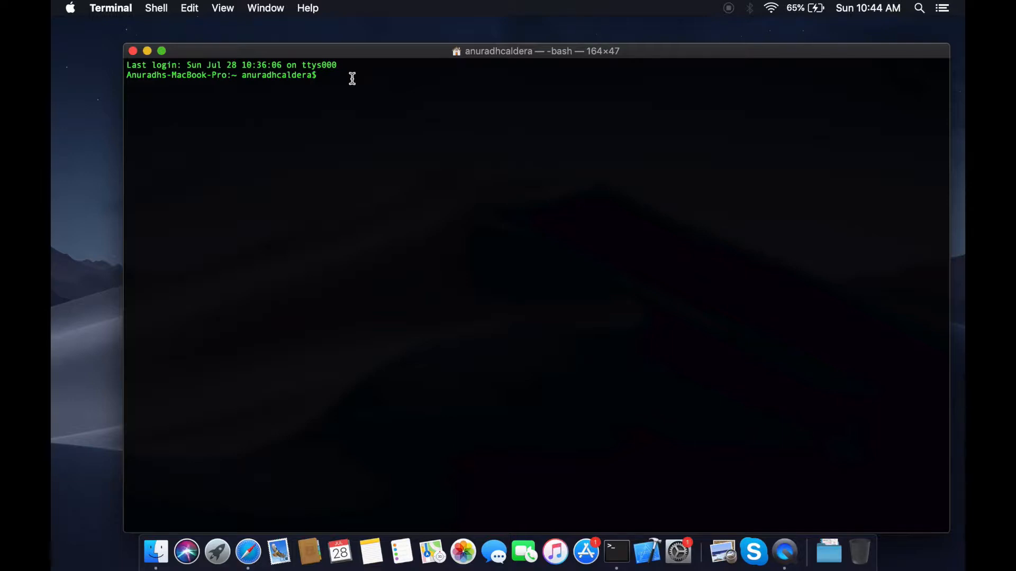
Generate a new React app named css_module with create-react-app
type("npx create-react")
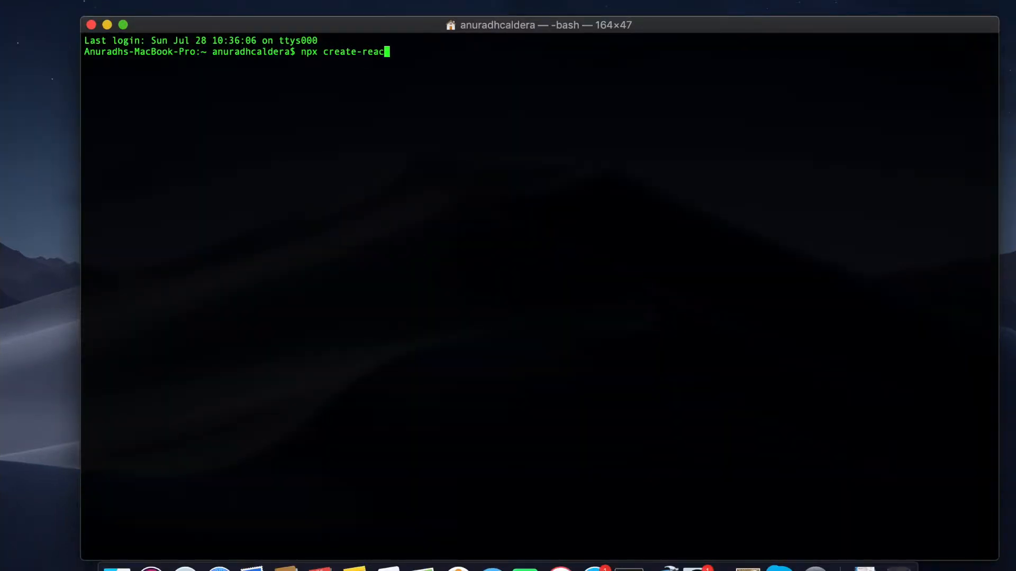
type("t-app css_module")
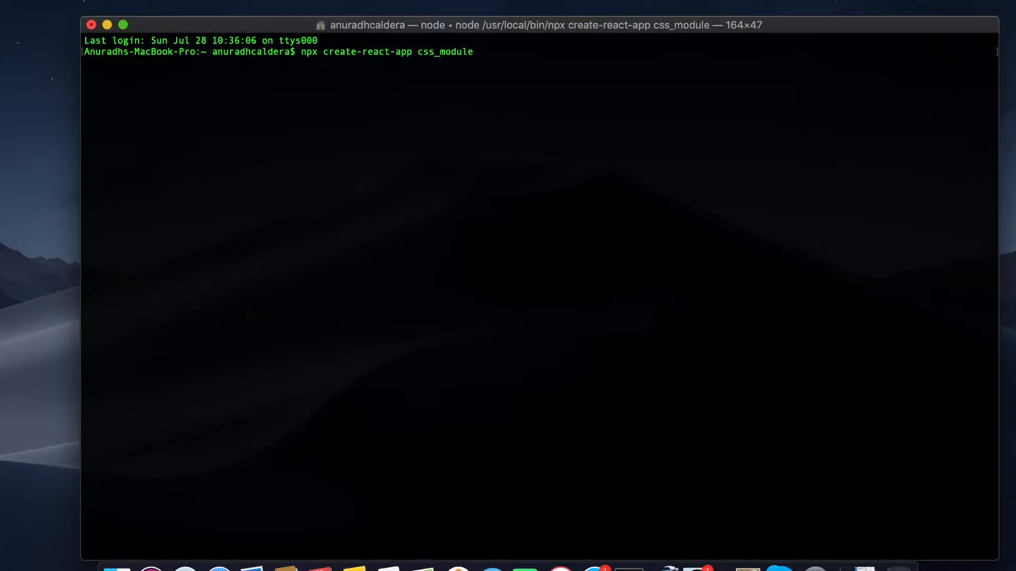
key("Return")
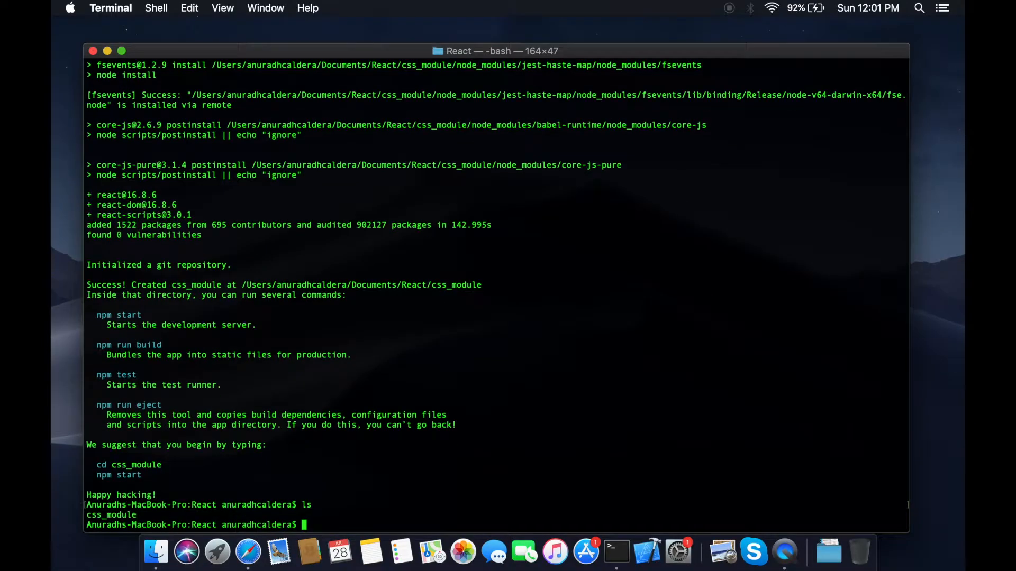
Change into css_module and launch the project in VS Code via code
type("cd css_module/")
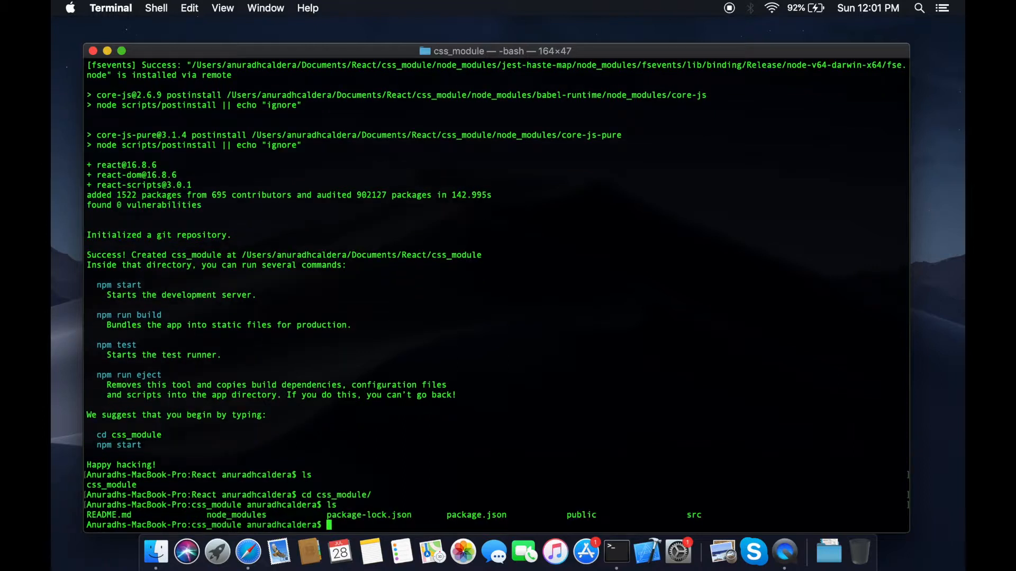
type("code .")
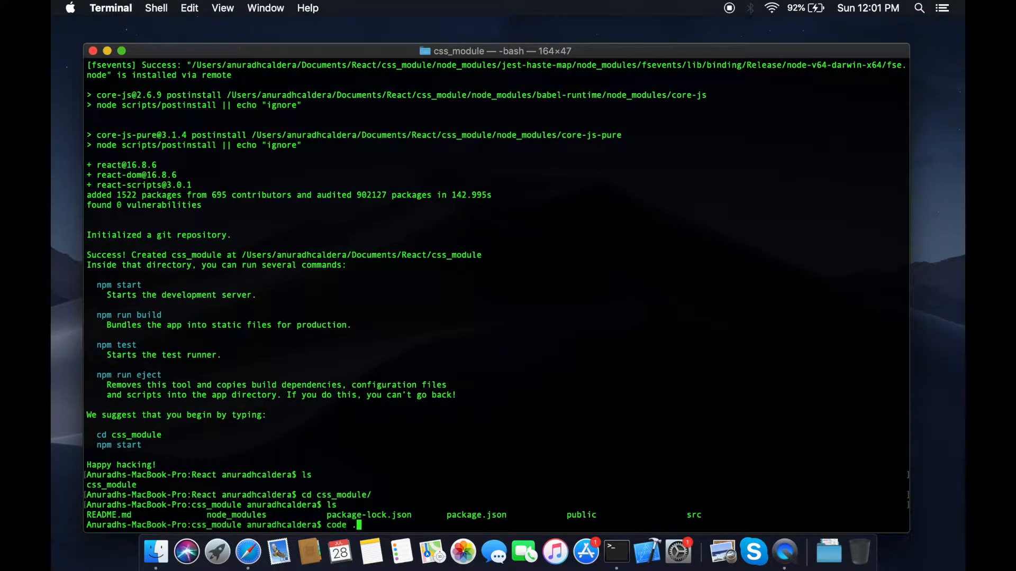
key("Return")
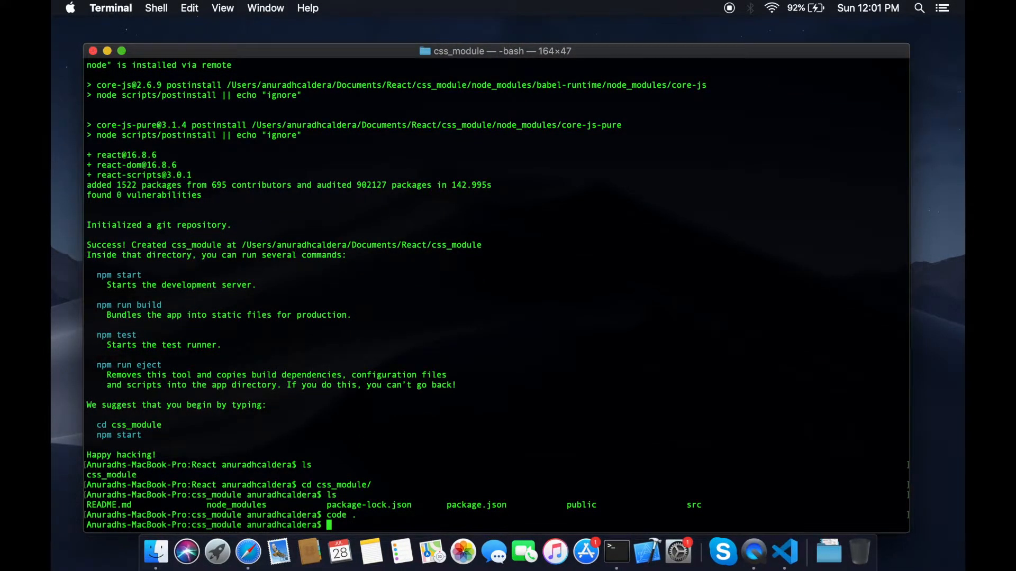
left_click(784, 553)
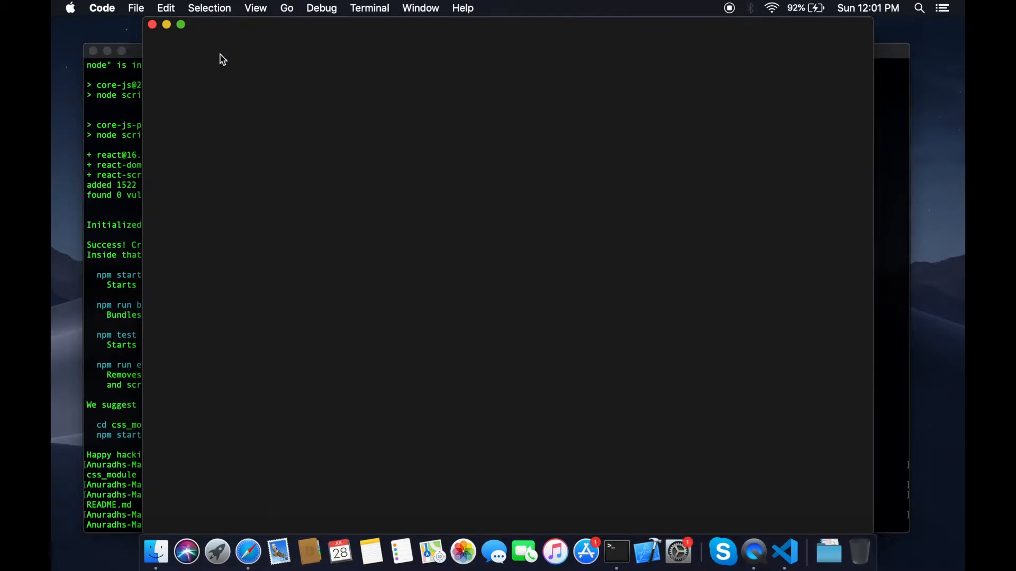
Show the src files and start the development server with npm start
left_click(783, 553)
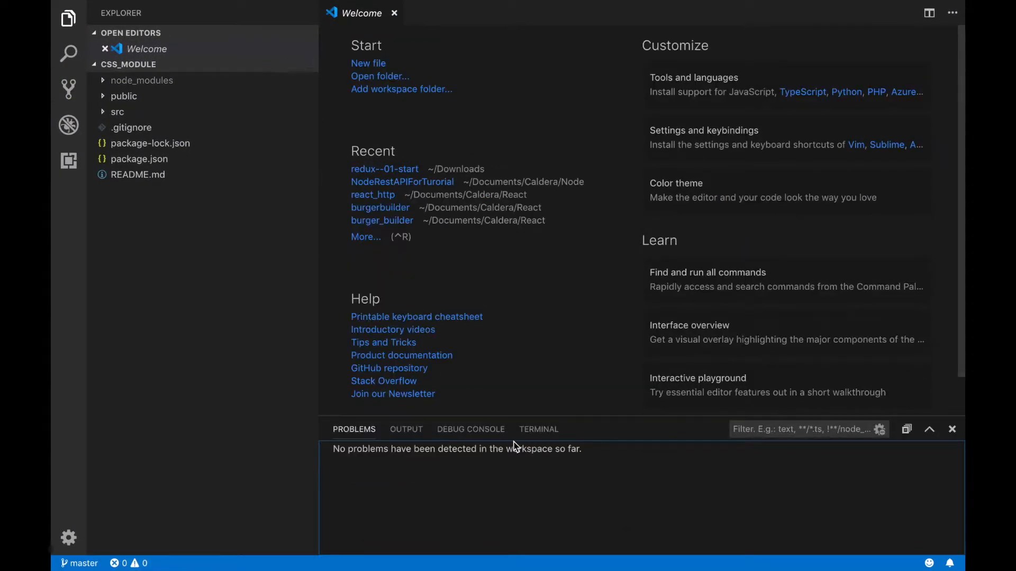
left_click(539, 429)
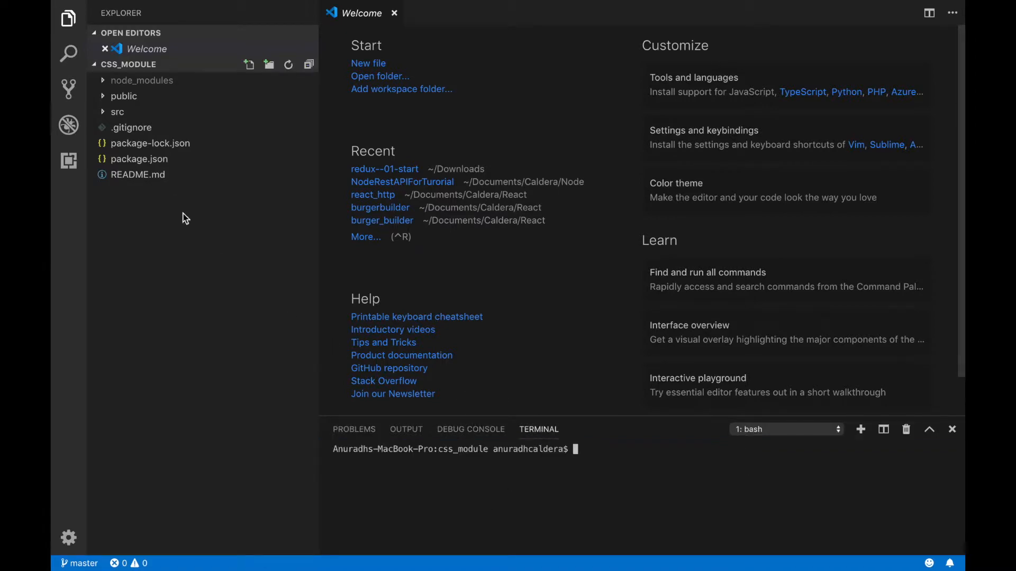
mouse_move(570, 491)
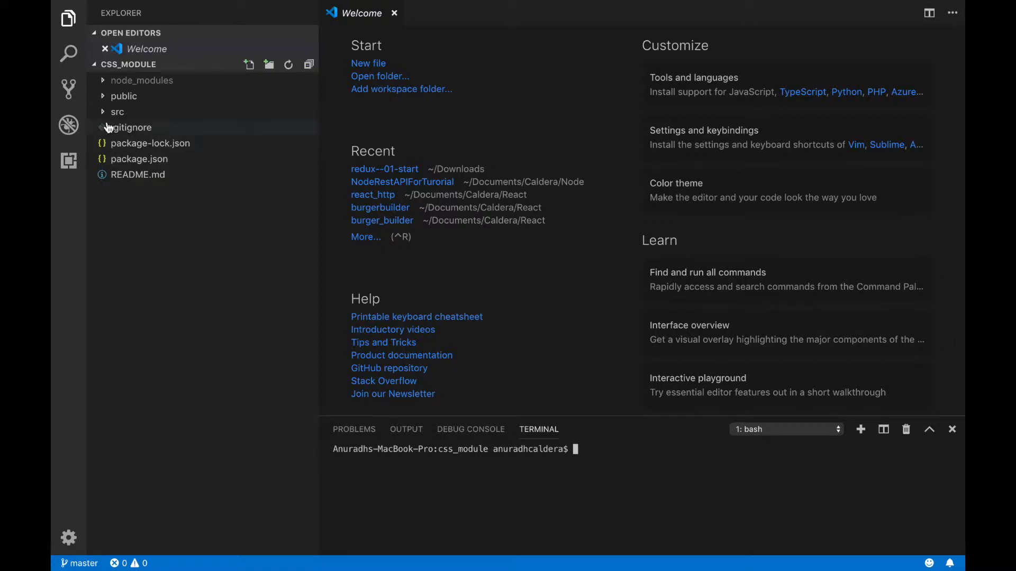
left_click(117, 112)
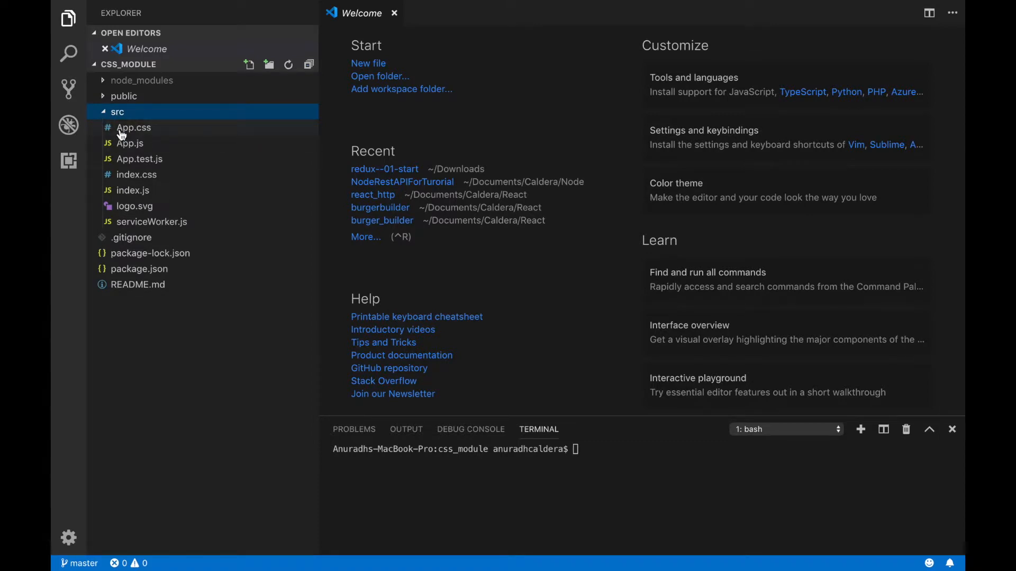
mouse_move(131, 190)
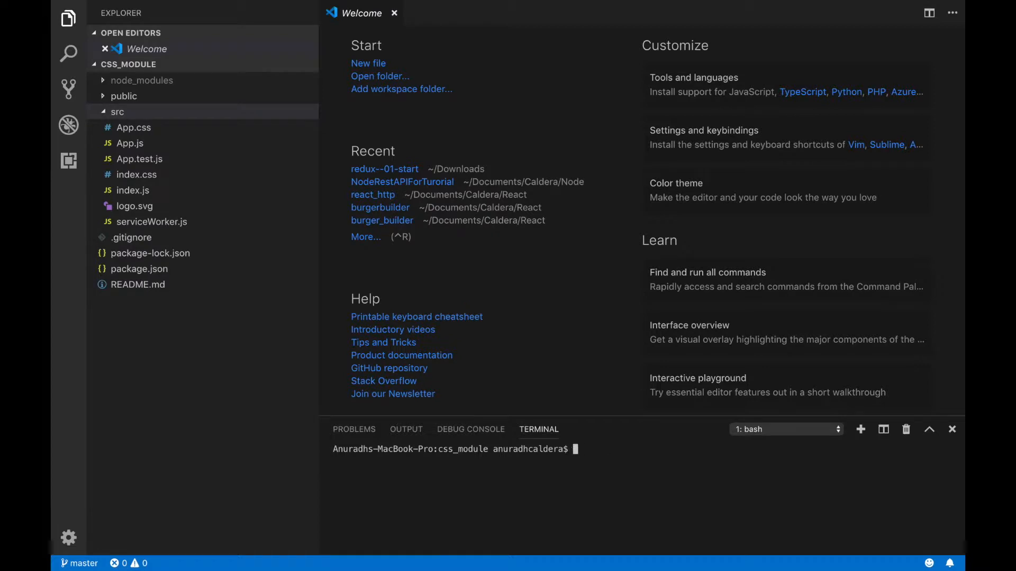
type("np")
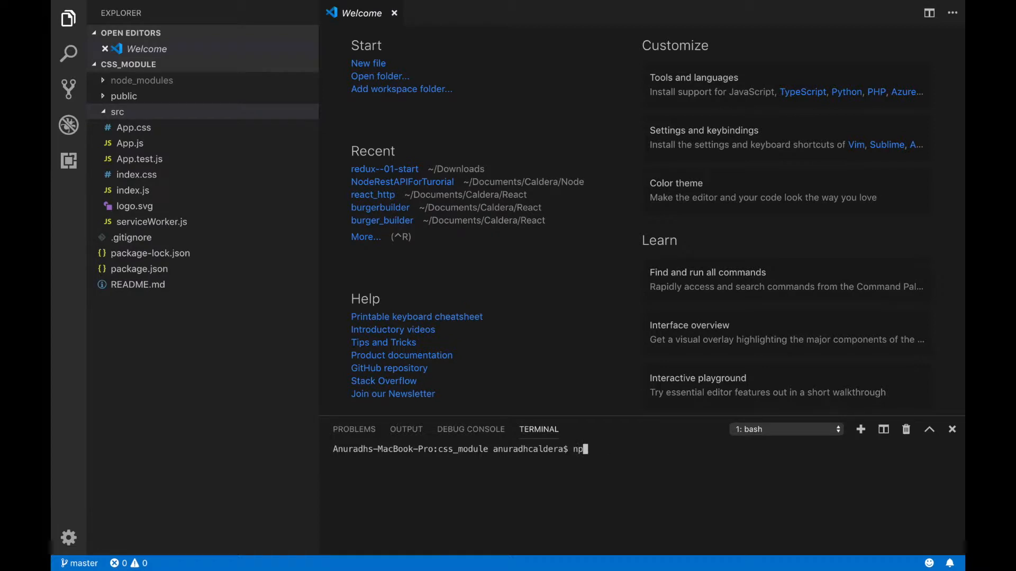
key("Return")
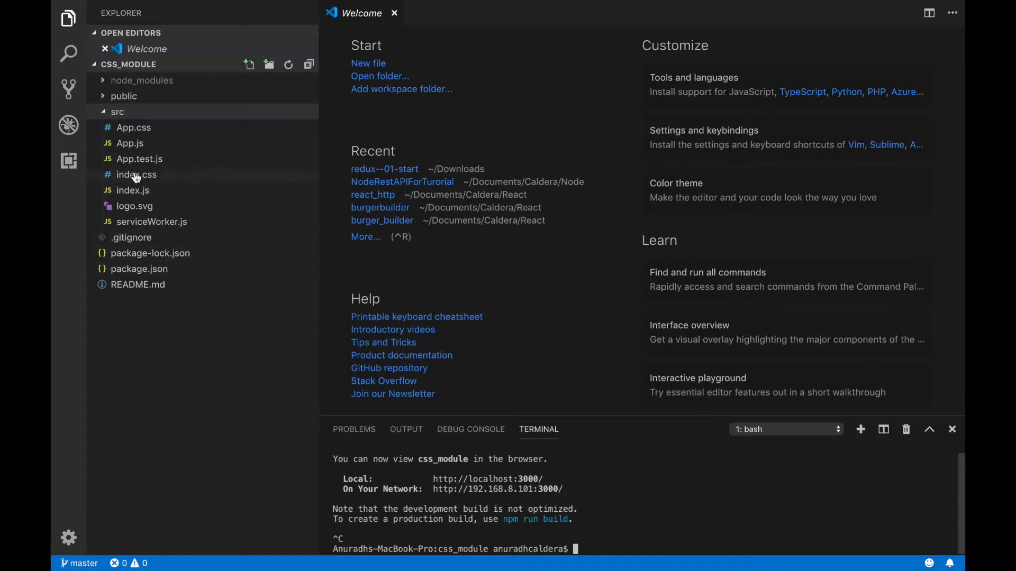
Replace App.js boilerplate JSX and logo import with an empty multi-line <div></div>
left_click(129, 143)
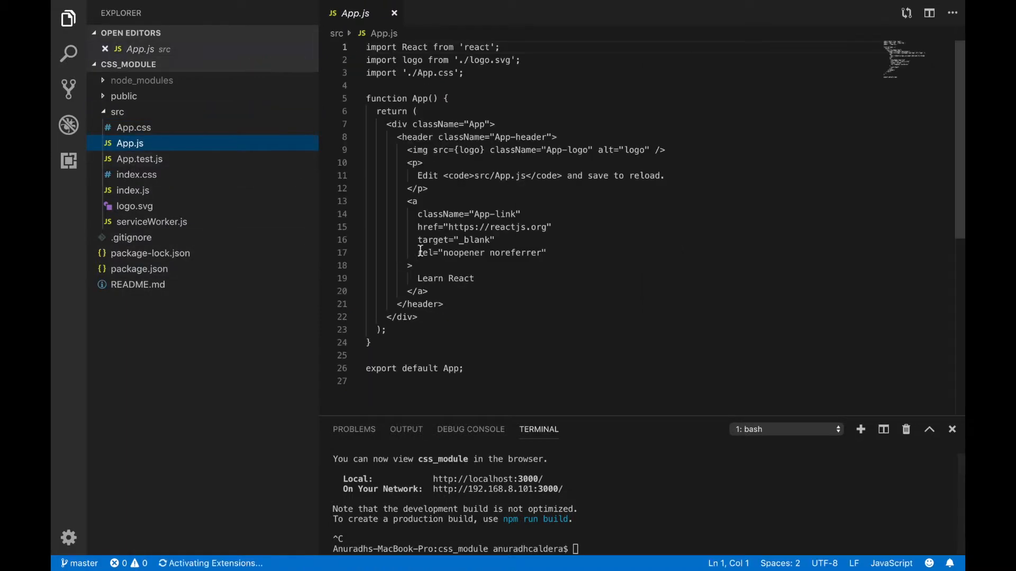
left_click(427, 149)
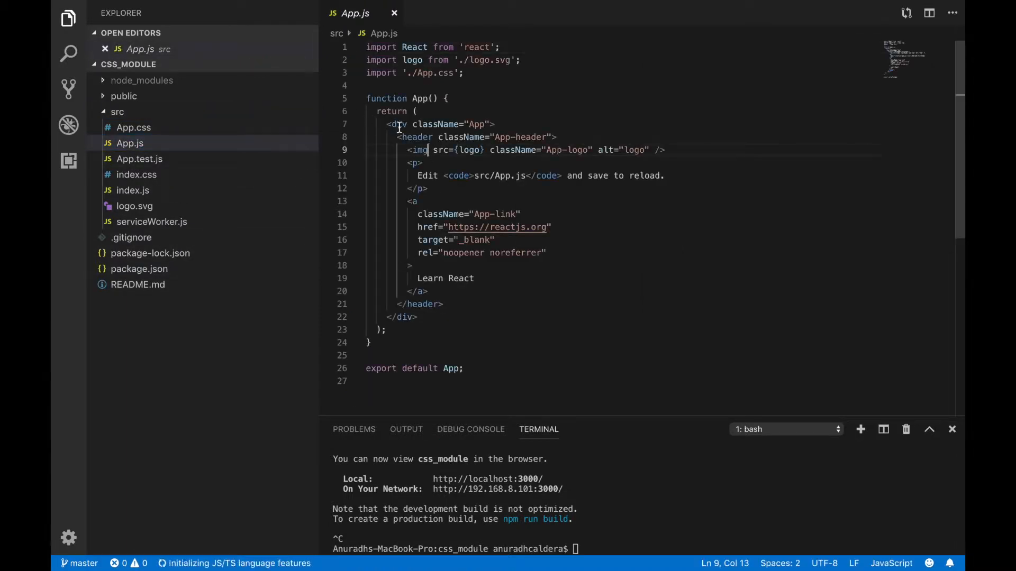
left_click(419, 111)
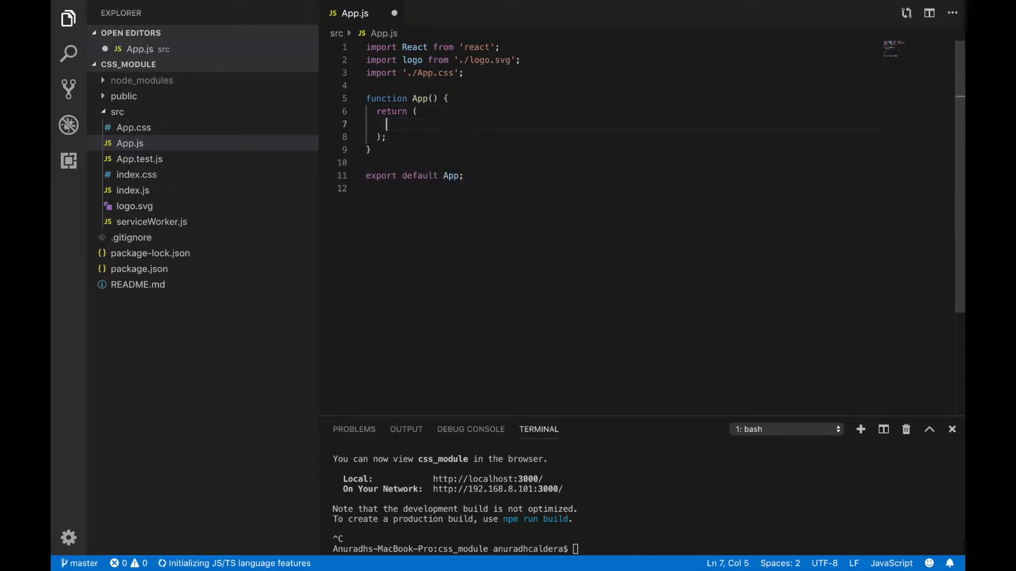
type("<div></div>")
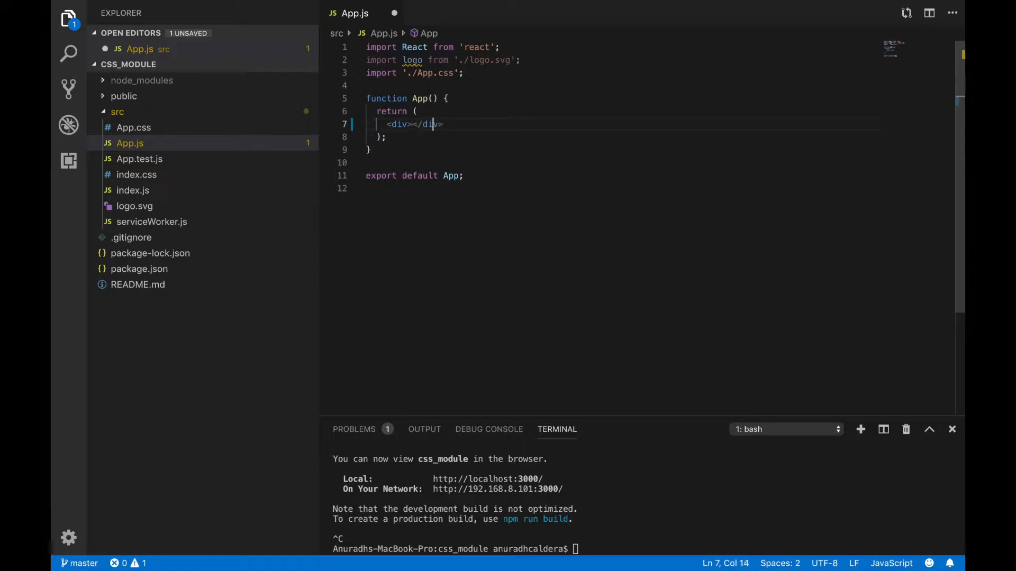
key("Enter")
type("ls")
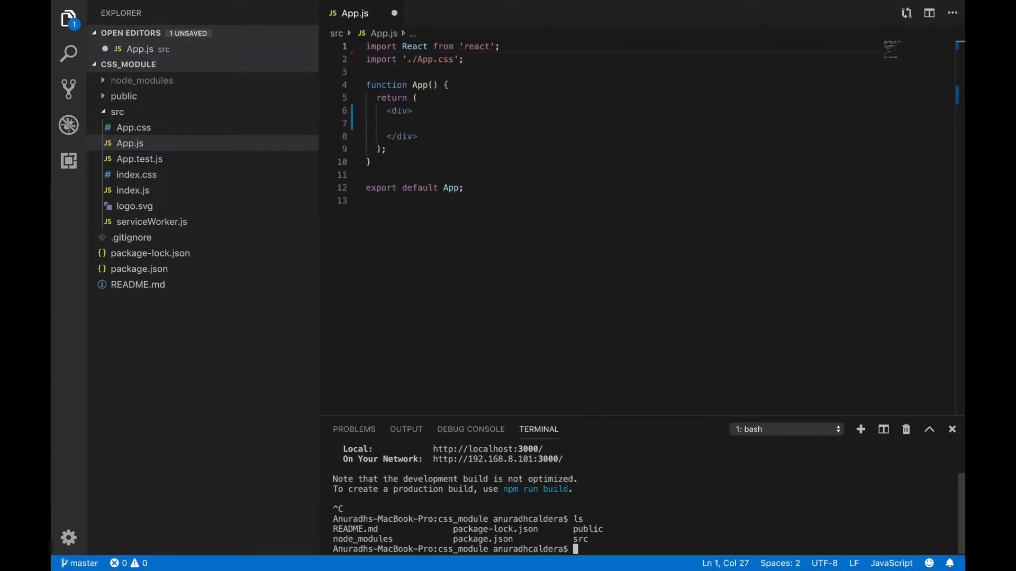
Create a component folder at the project root and cd into it
type("mkdir")
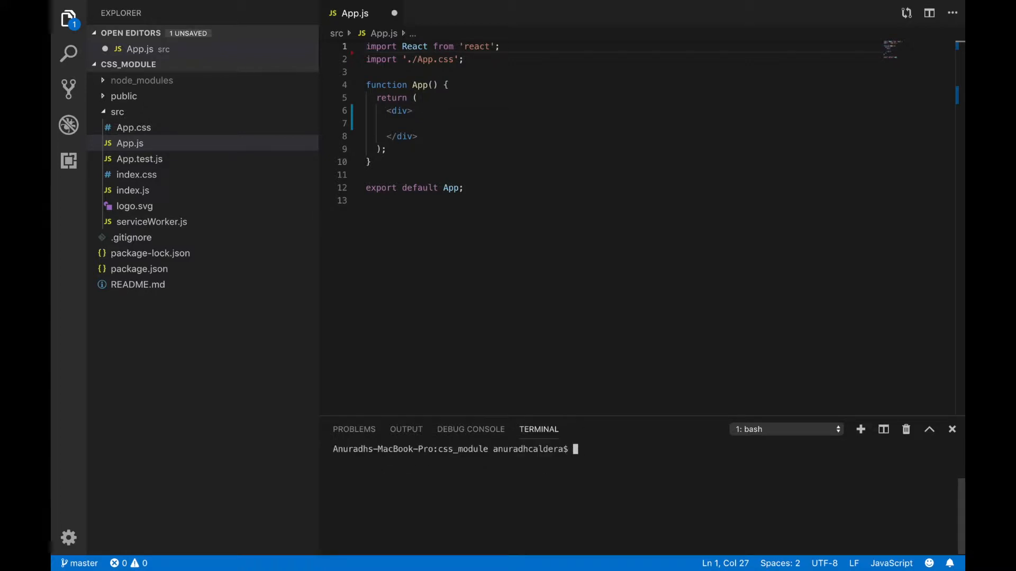
type("mkdir com")
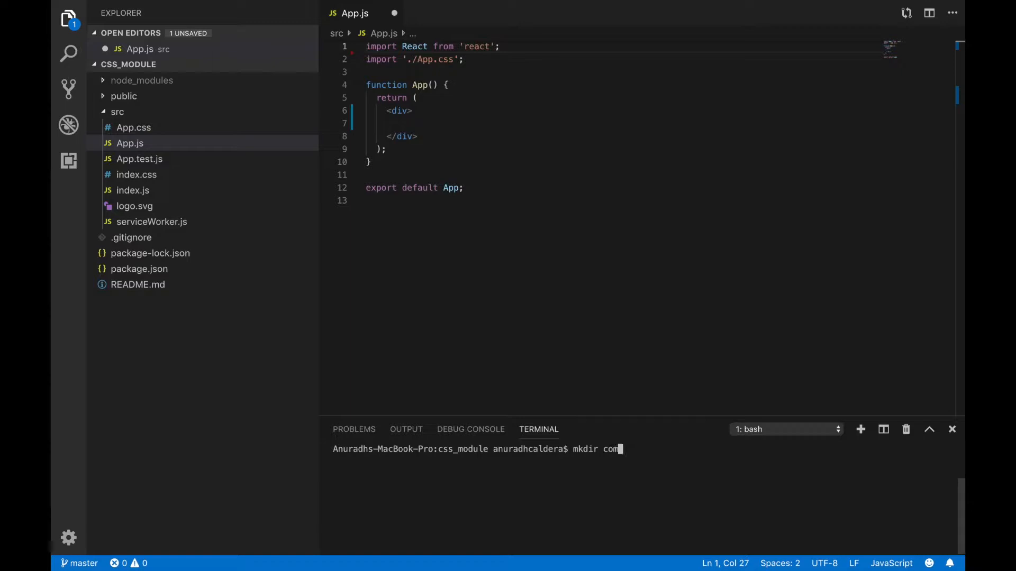
type("ponent")
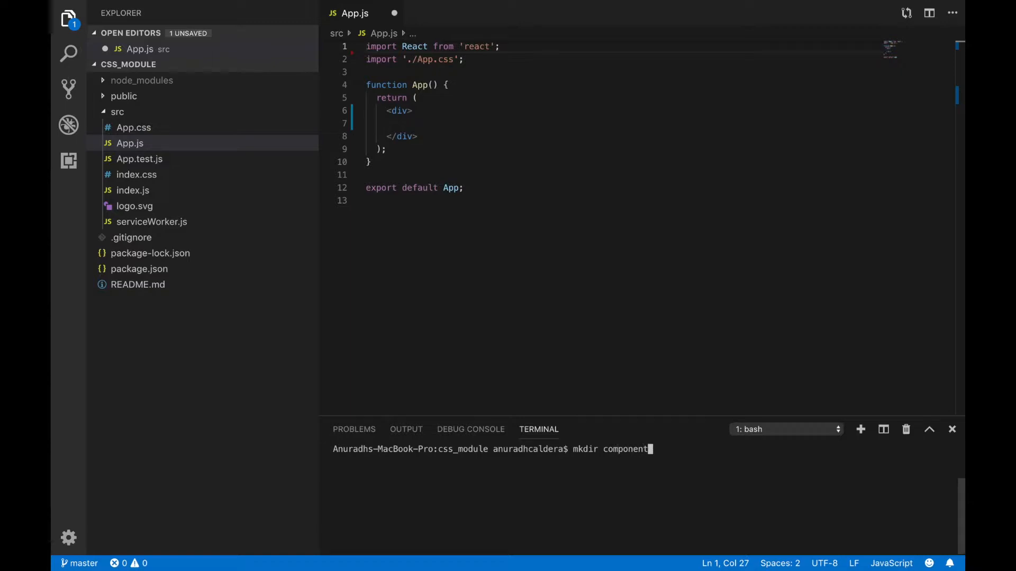
type("cd com")
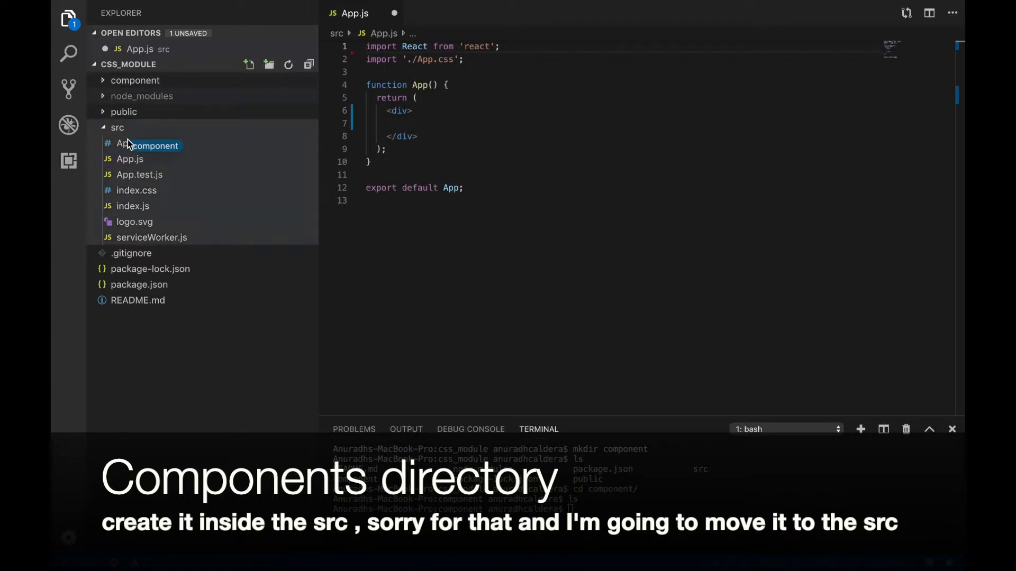
Move the component folder into src and return the terminal to the project root
left_click_drag(135, 81, 117, 128)
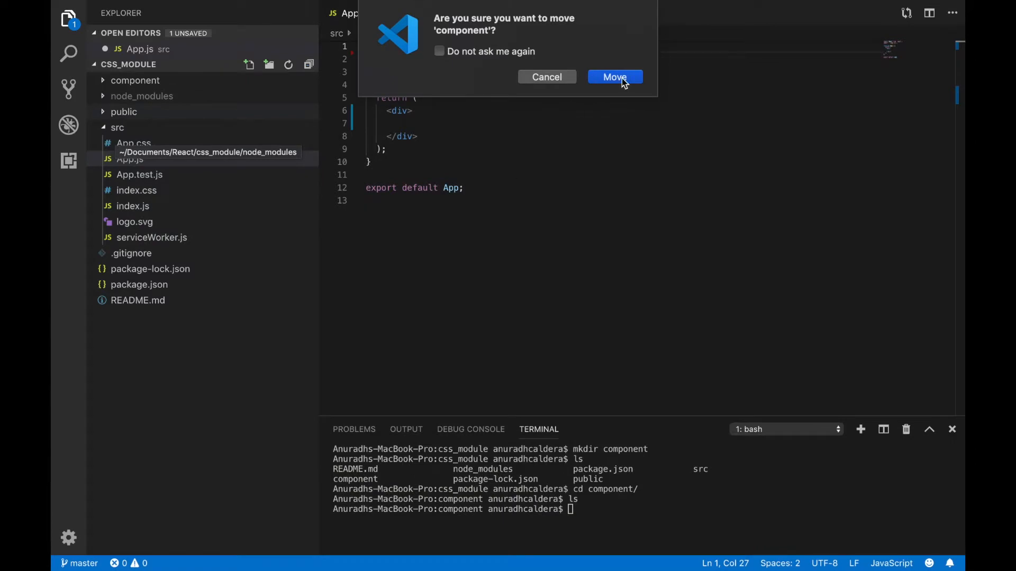
left_click(614, 76)
type("ls")
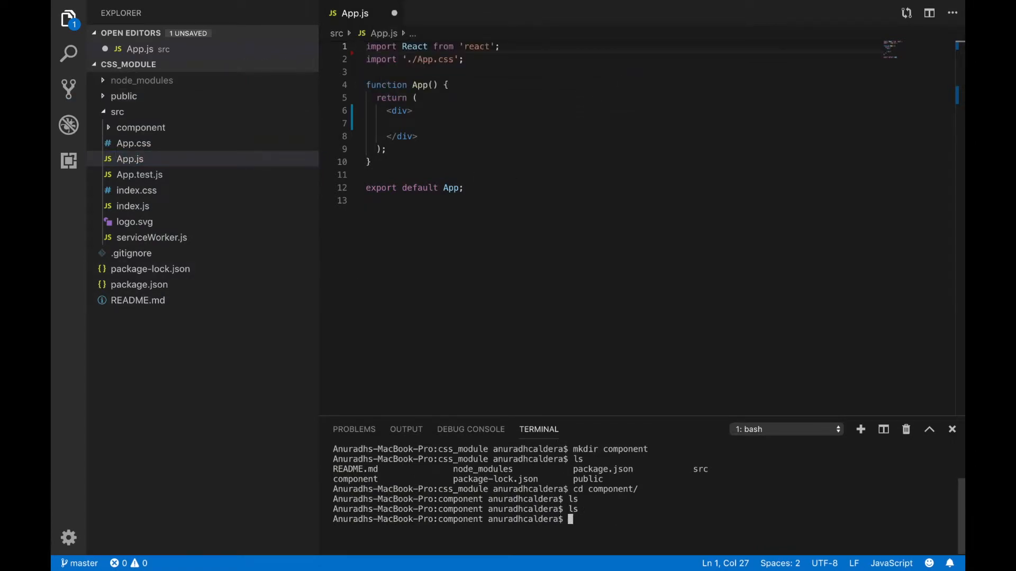
type("pwd")
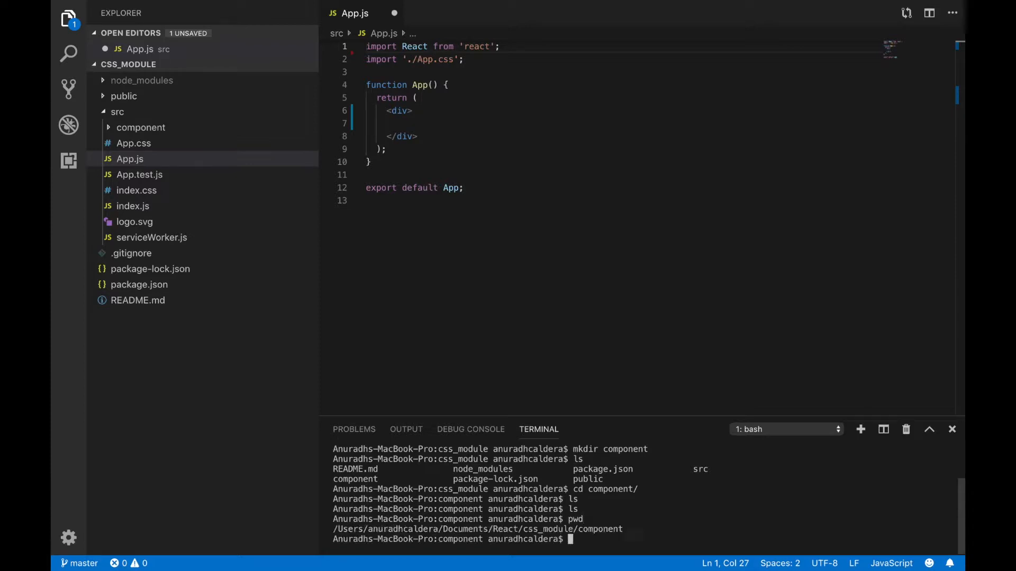
type("cd")
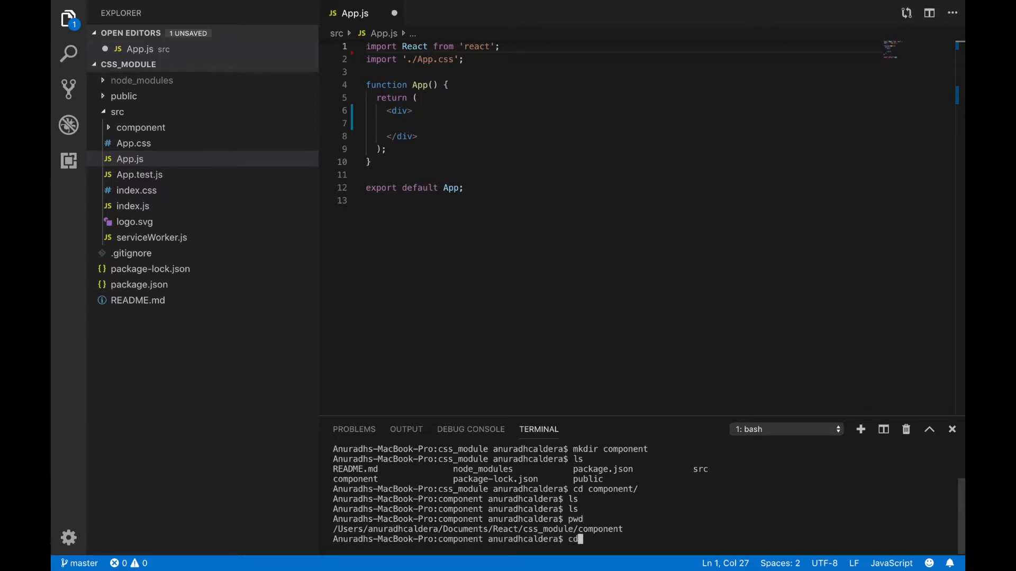
type("..")
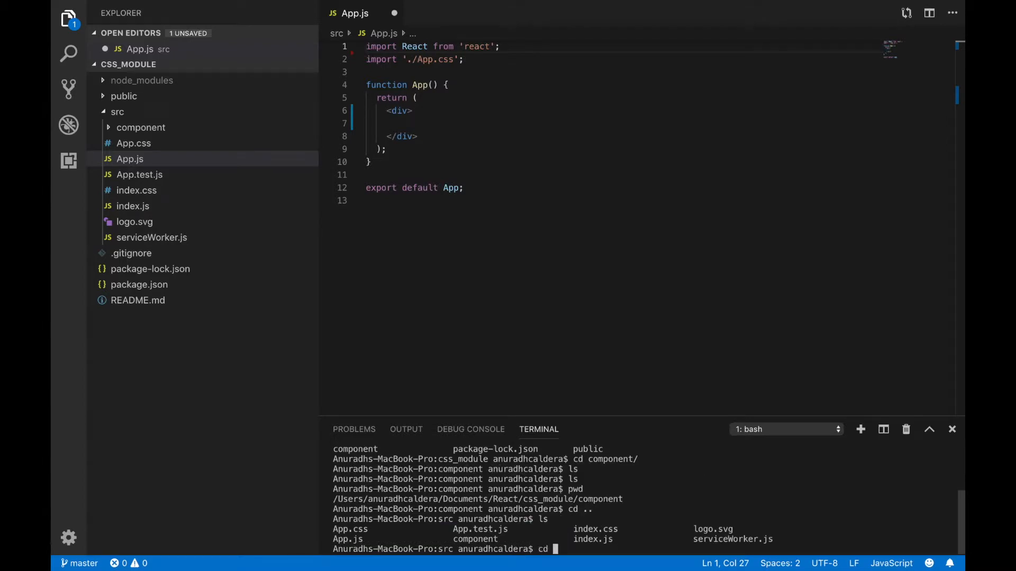
key("Return")
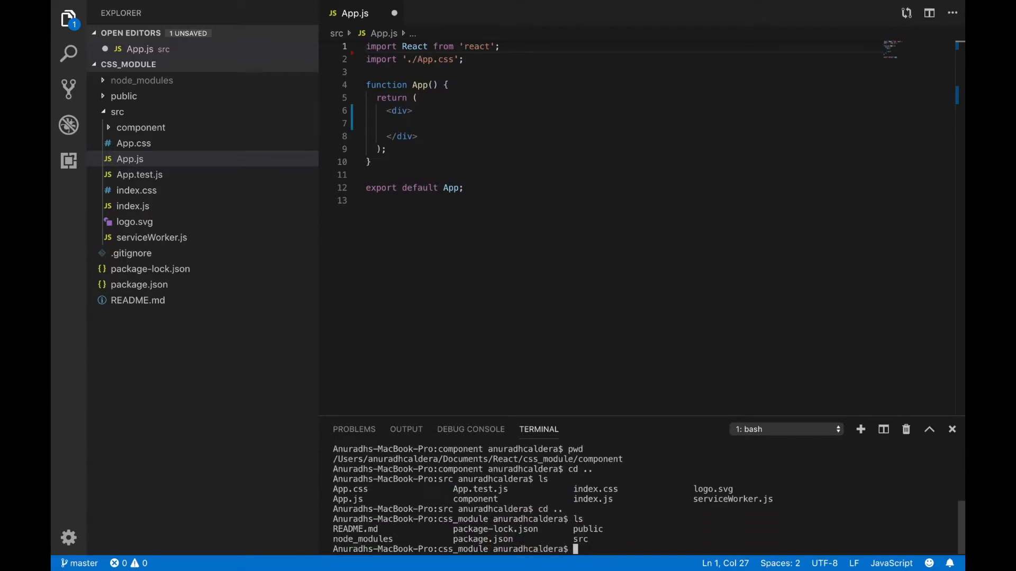
Change into src/component/ and clear the terminal output
type("cd src/")
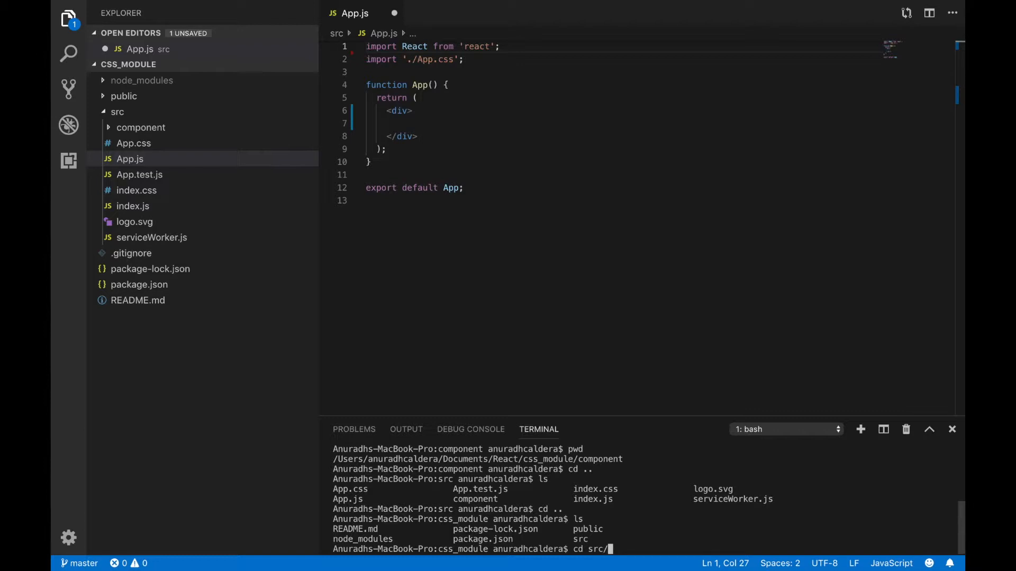
key("Return")
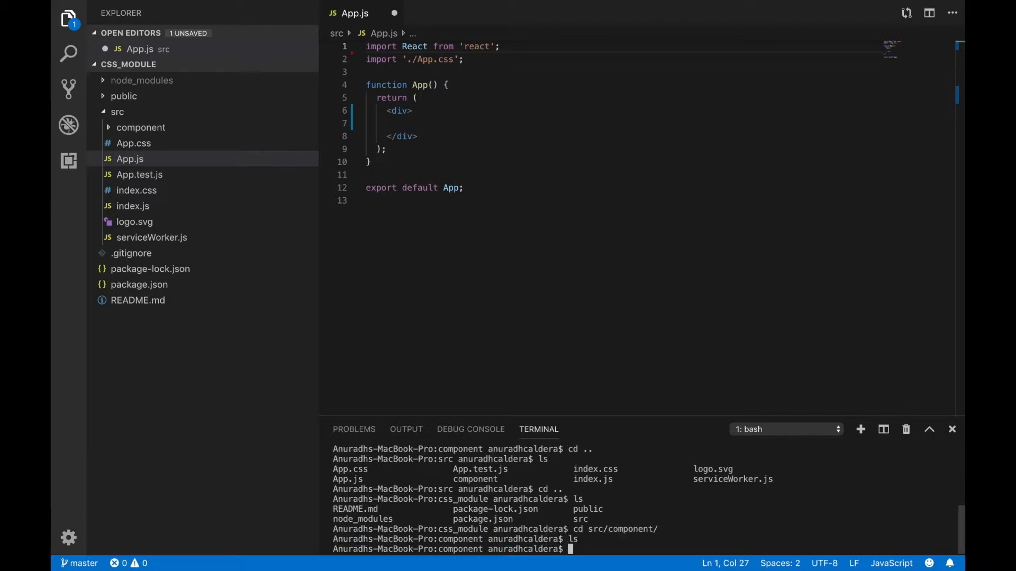
type("clea")
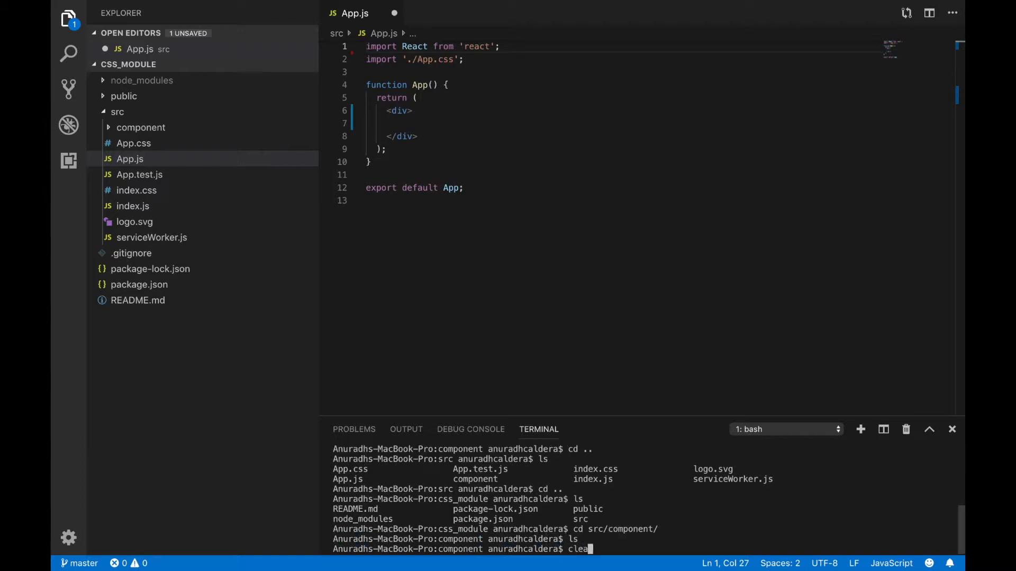
key("Return")
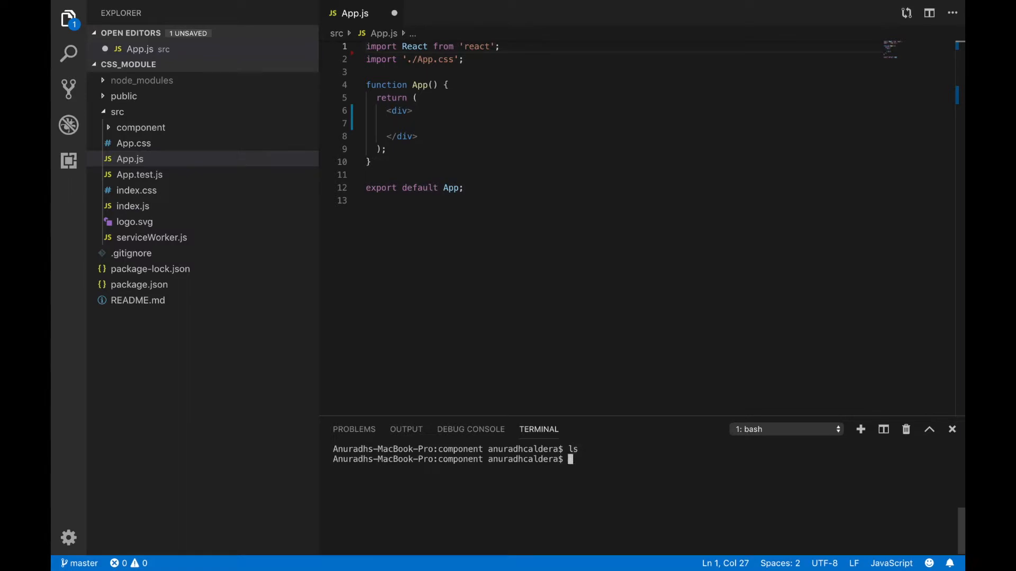
Create an empty Header.js in src/component with touch
type("touch")
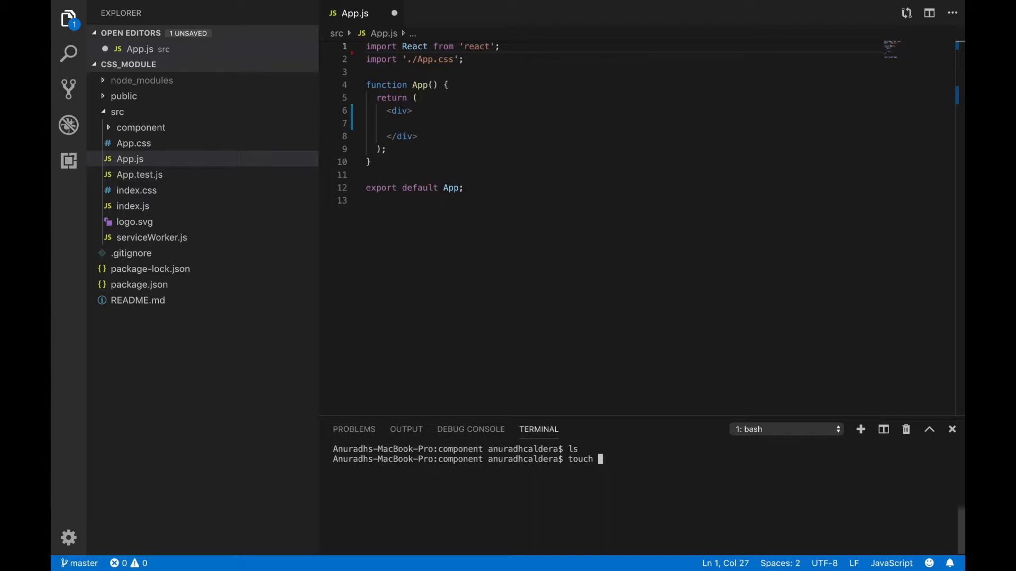
key("Backspace")
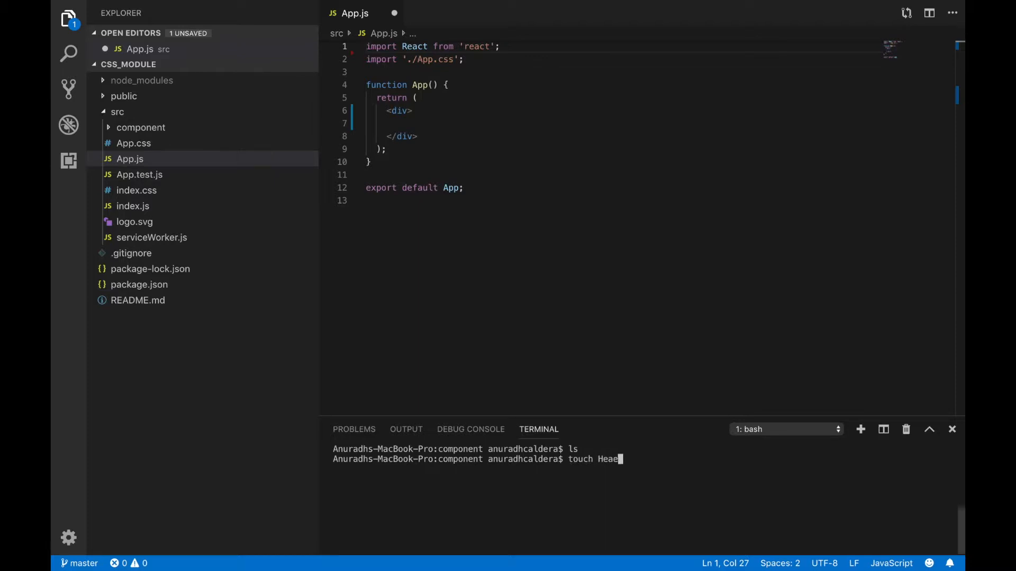
type("der.js")
key("Return")
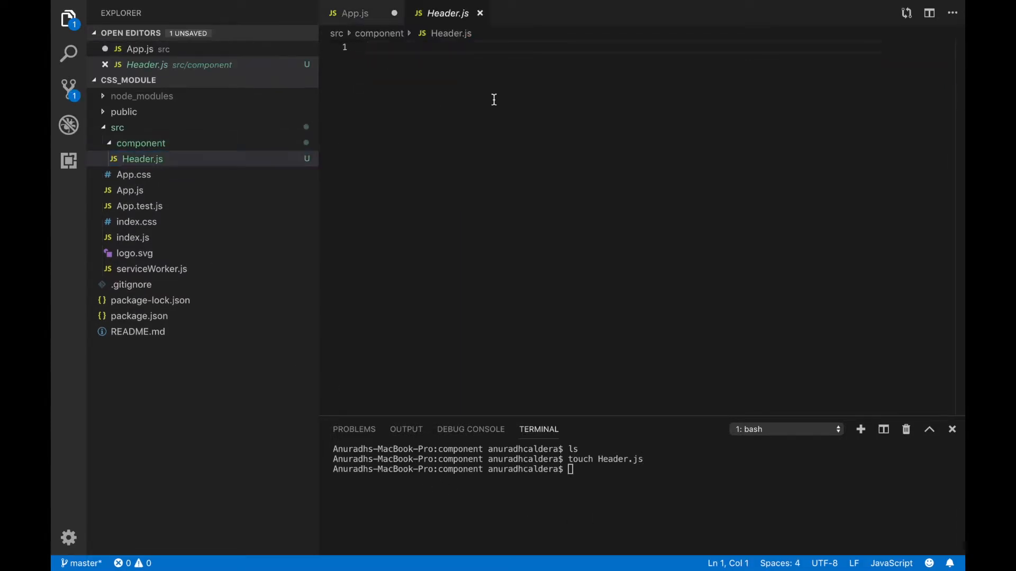
Write the React import, a const header arrow function and export default header
type("import 'module';")
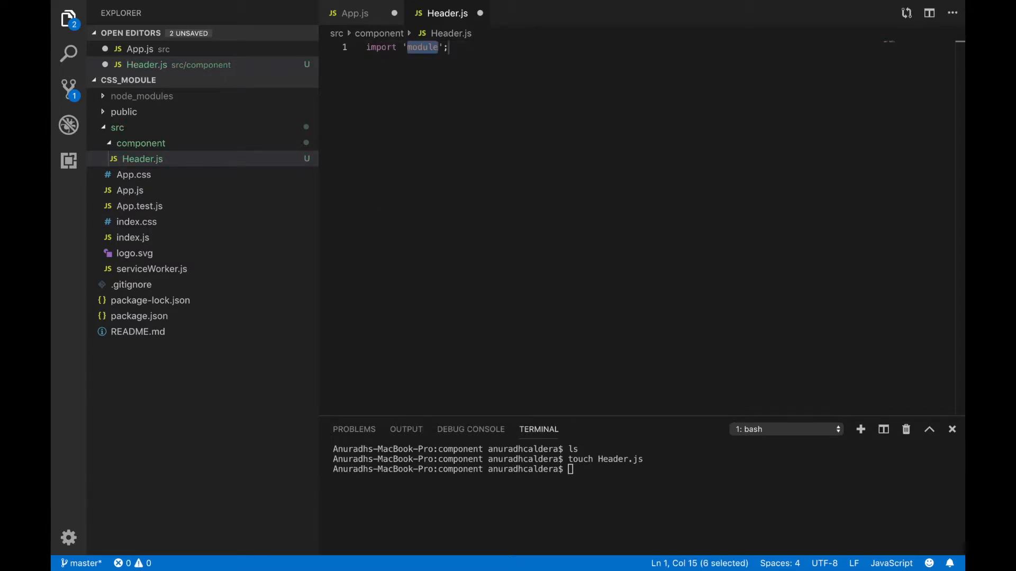
type("react")
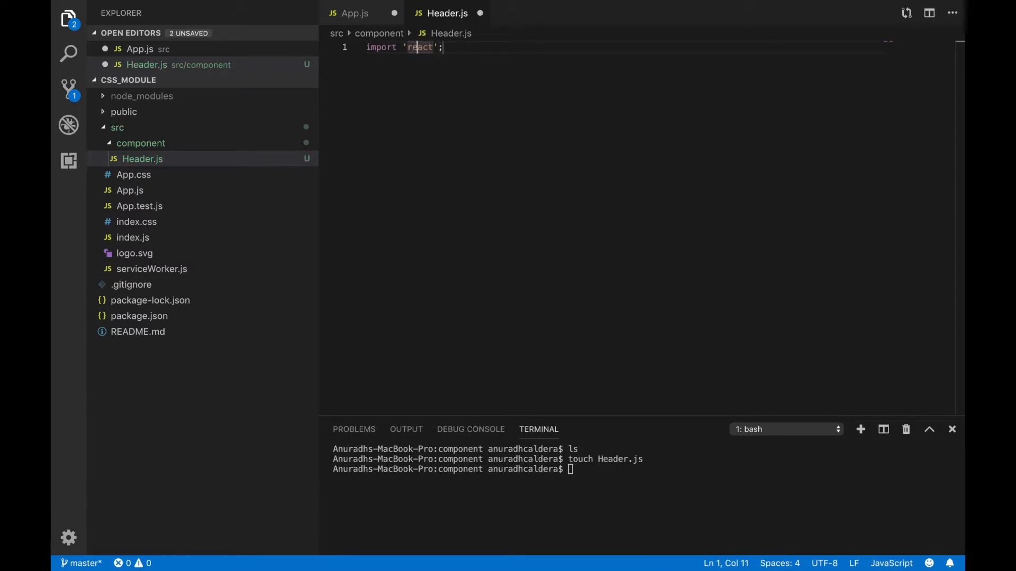
type("rom")
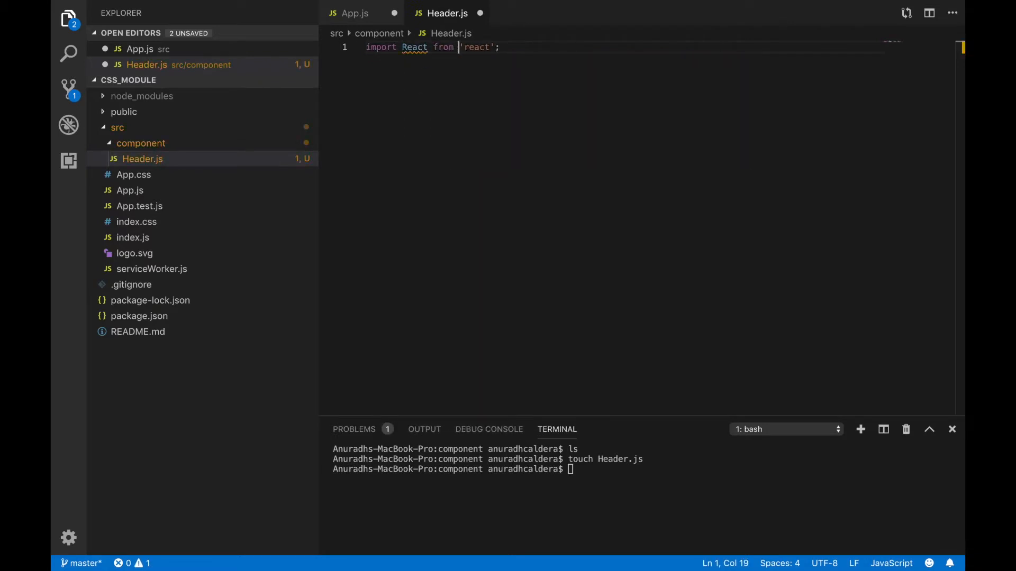
key("Enter")
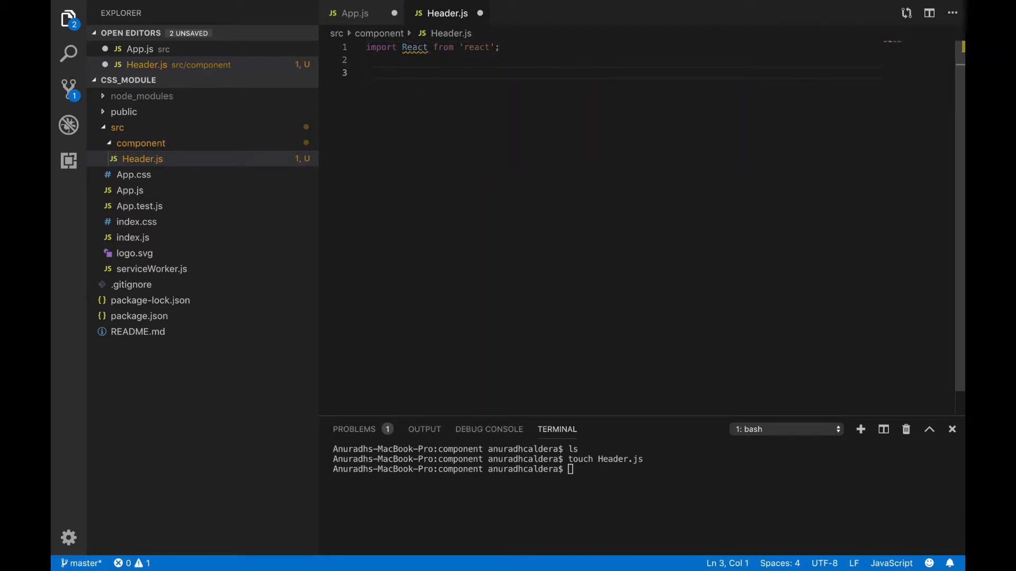
type("const header")
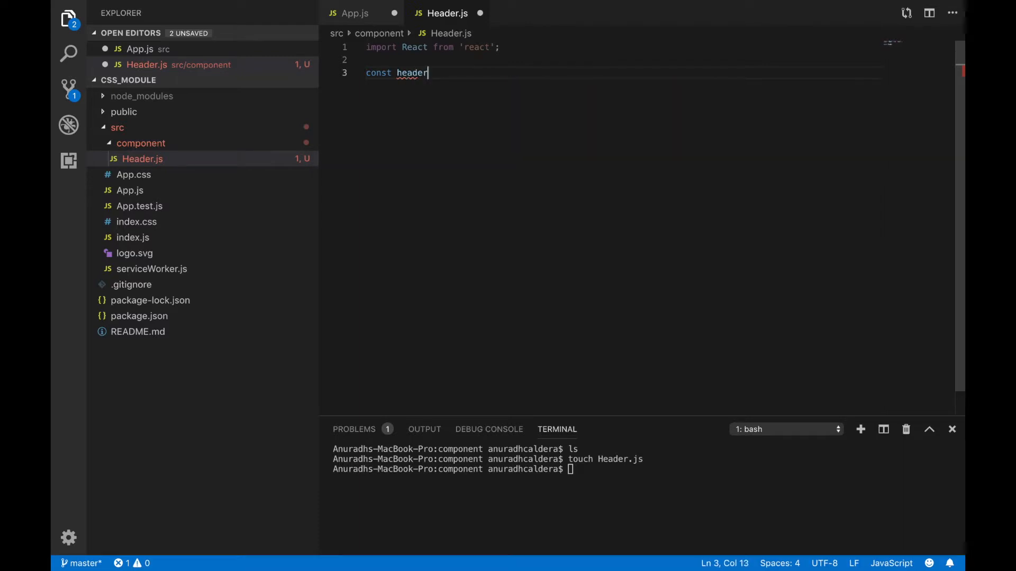
type("= ()")
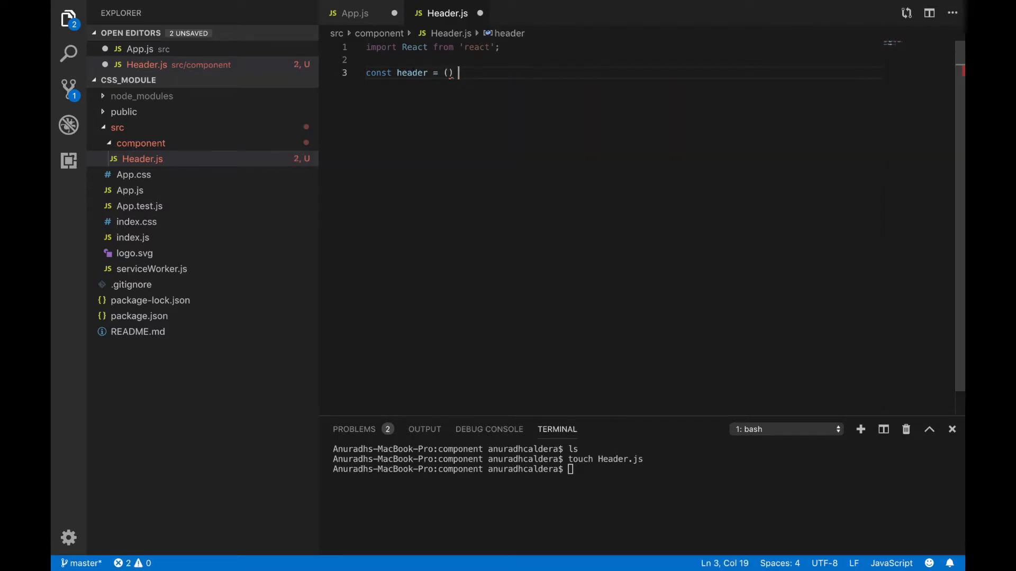
type("=> {")
type("export default")
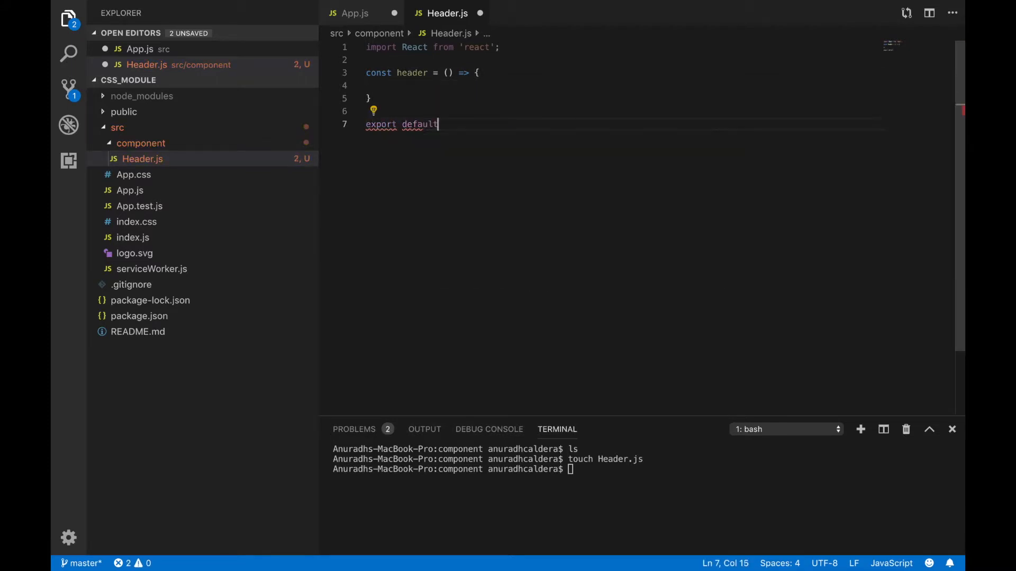
type("header;")
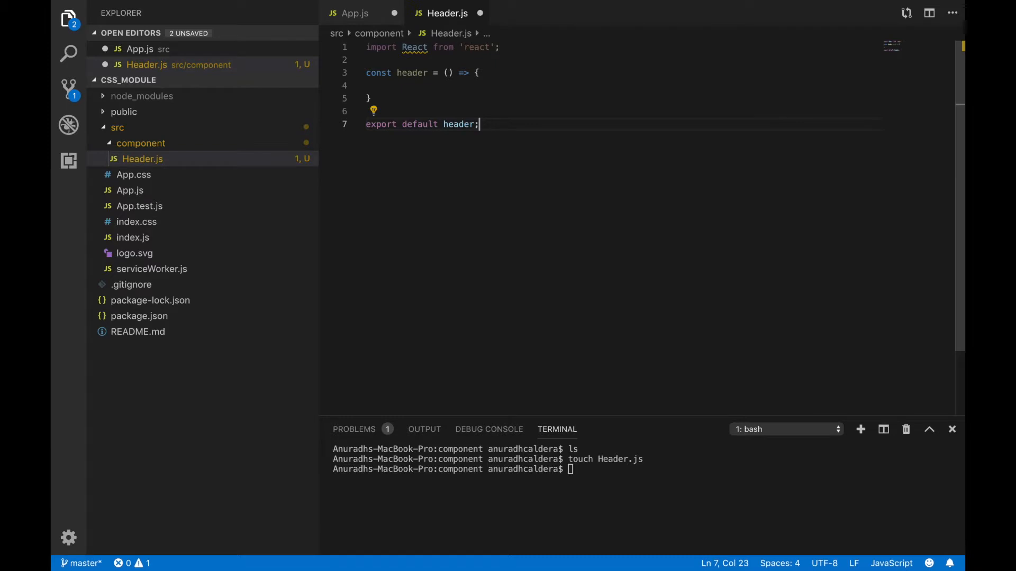
Make header return a div containing an h2 reading 'My Header'
left_click(370, 85)
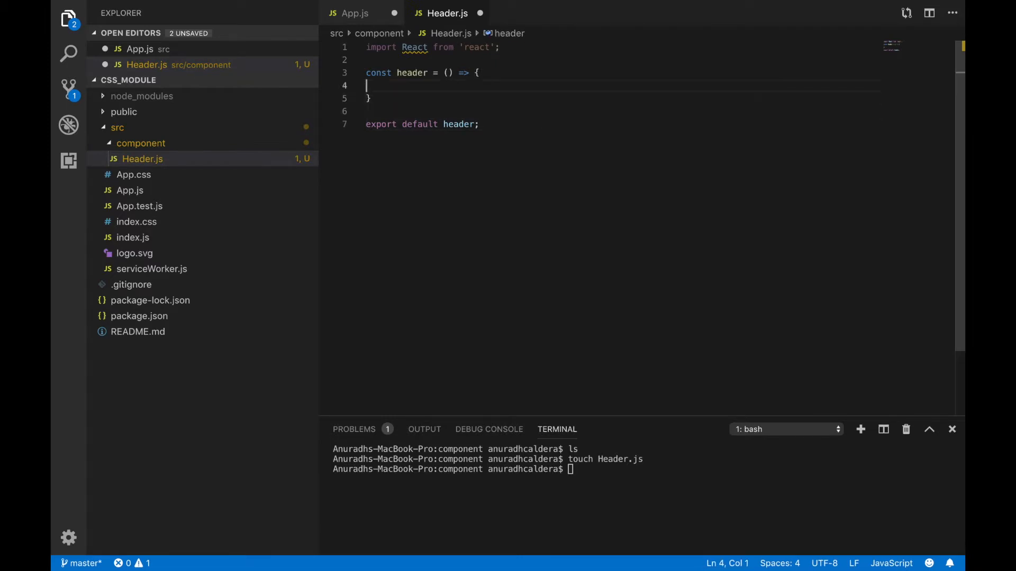
type("return()")
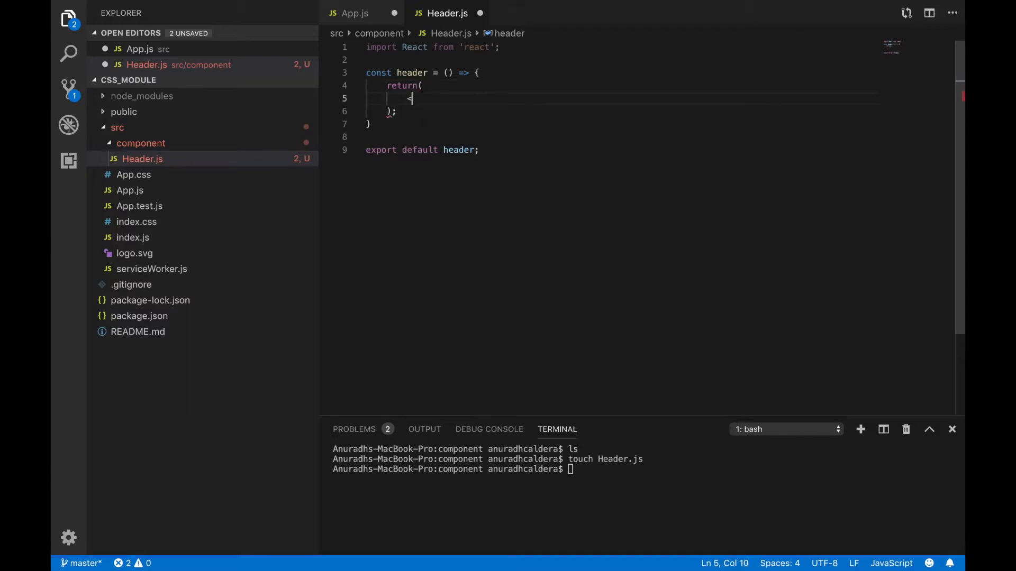
type("<div></div>")
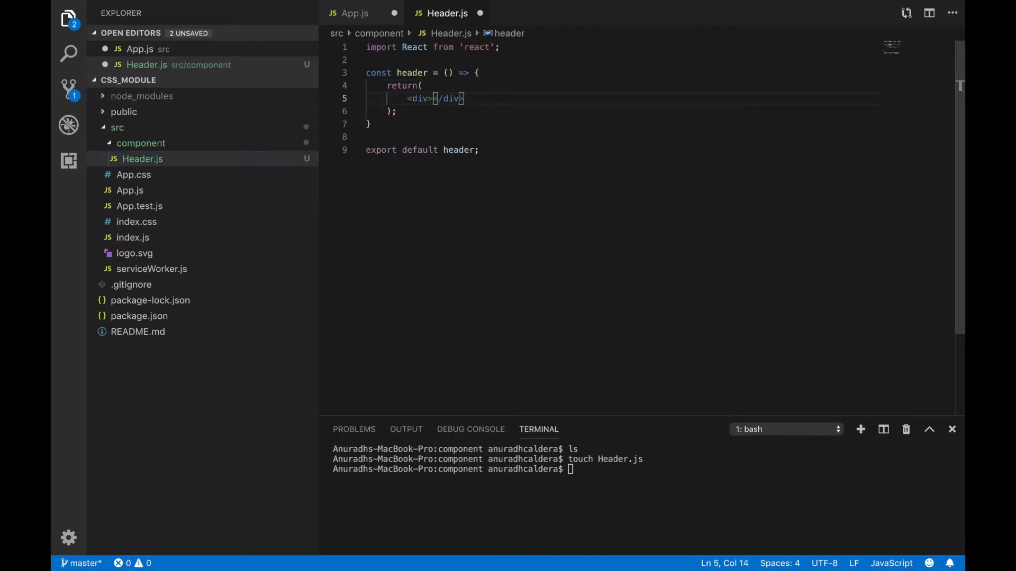
type("<h2></h2>")
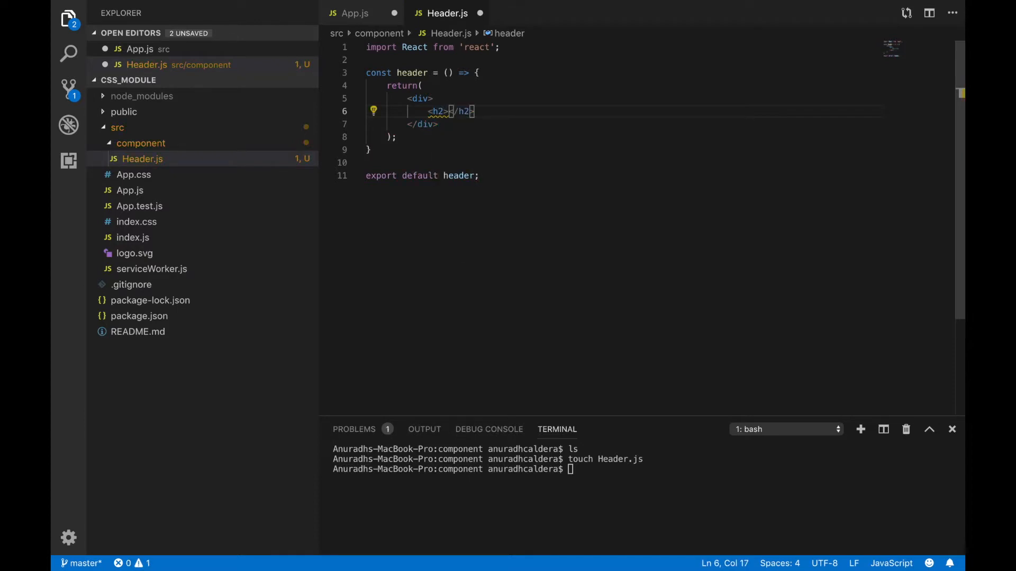
type("My Head")
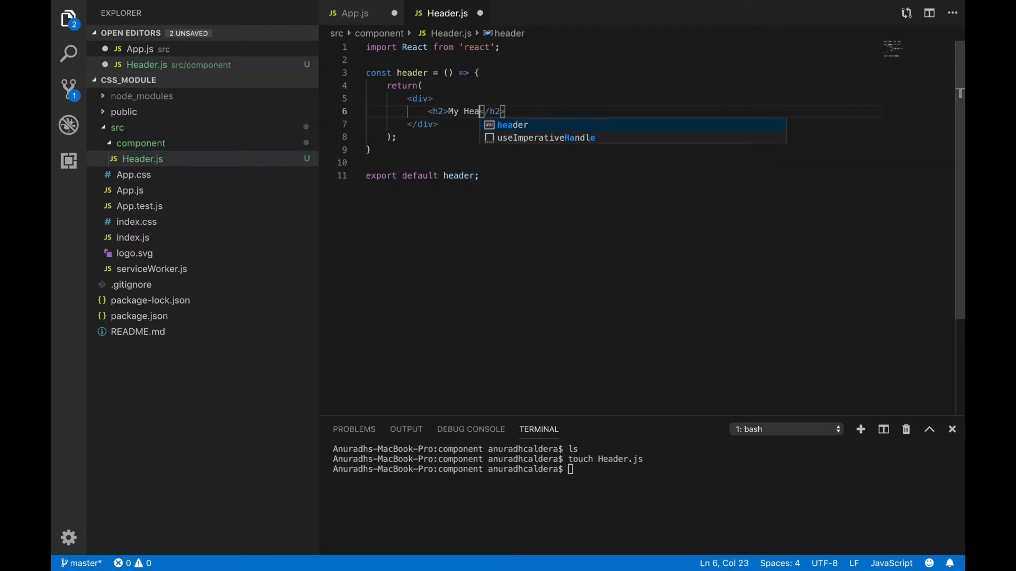
type("der")
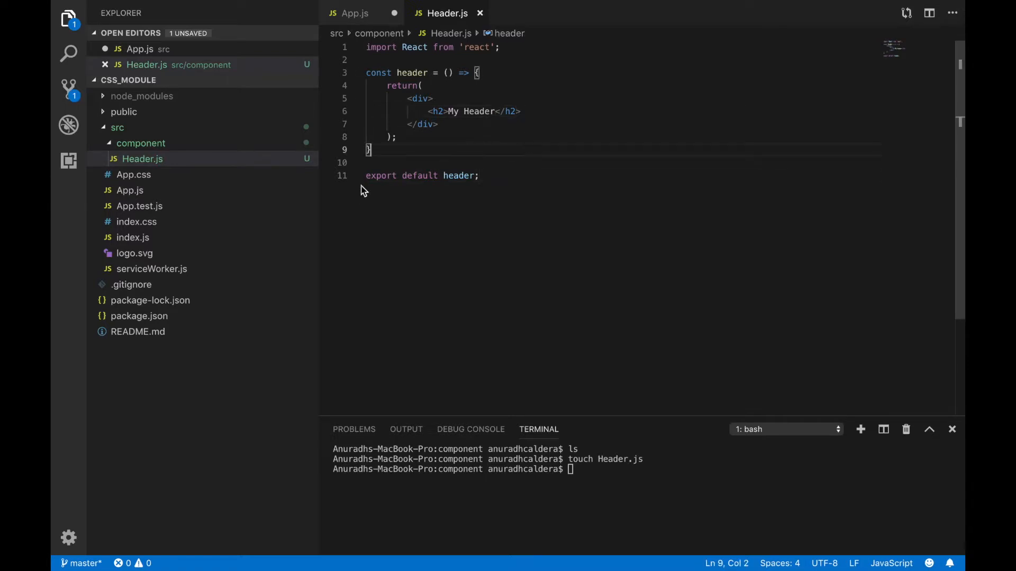
Add import Header from './component/Header' at the top of App.js
left_click(129, 189)
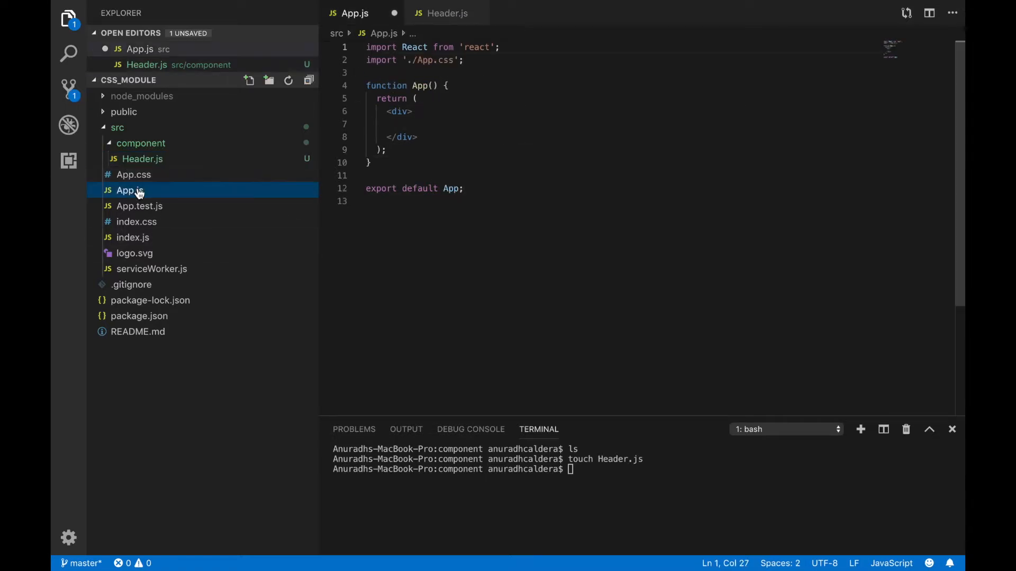
type("import 'module';")
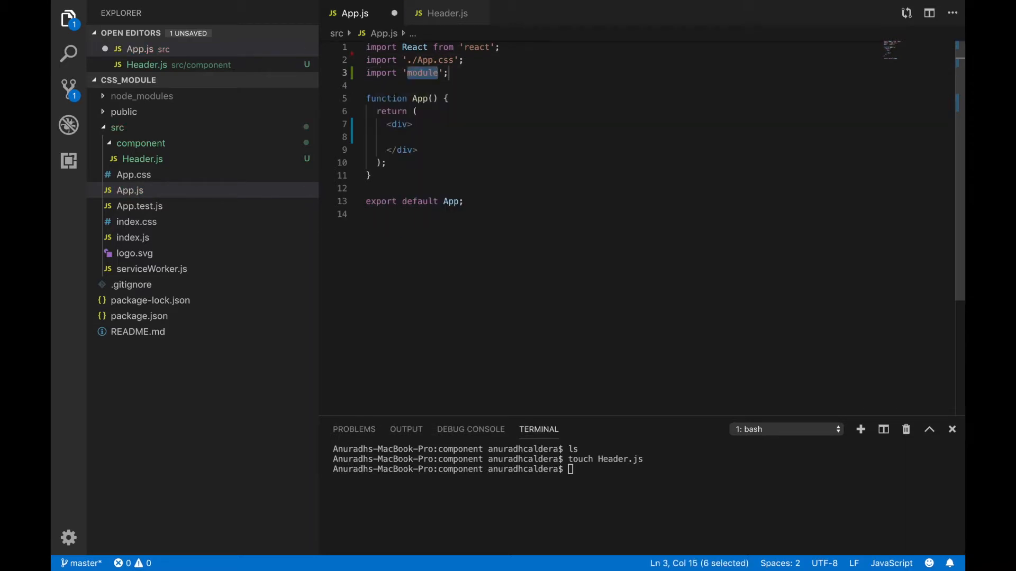
type("..")
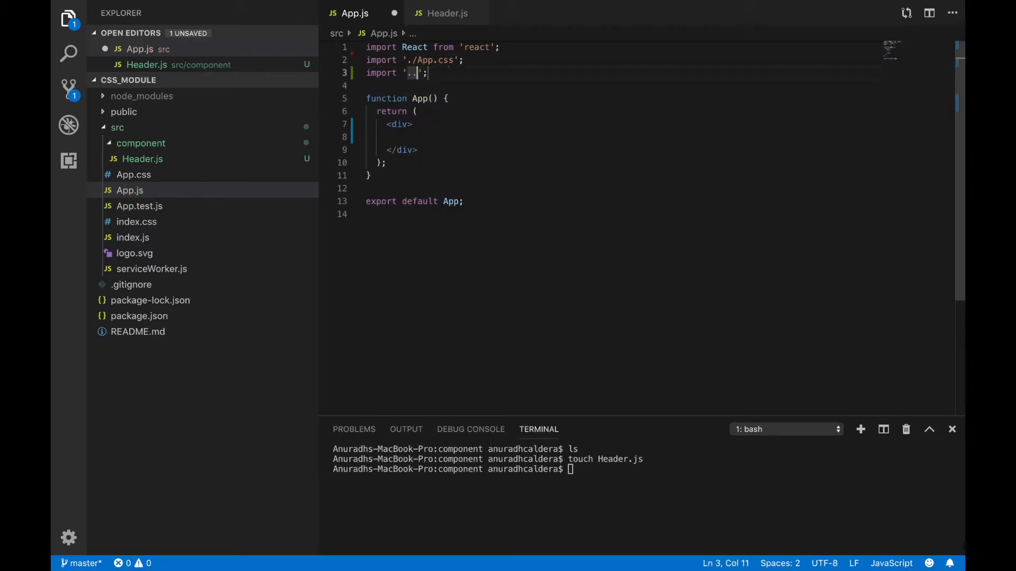
type("/")
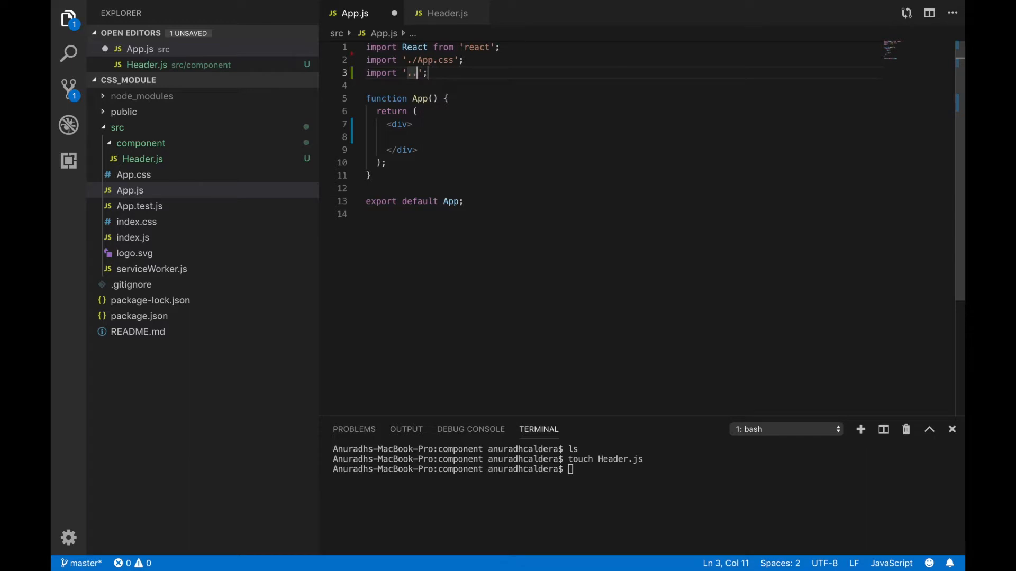
type("/component")
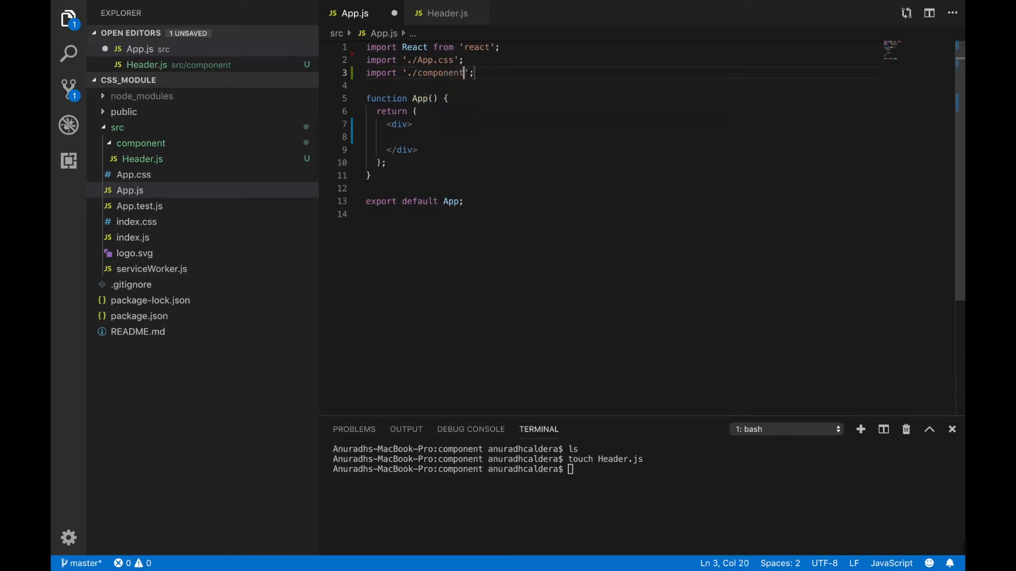
type("/Header")
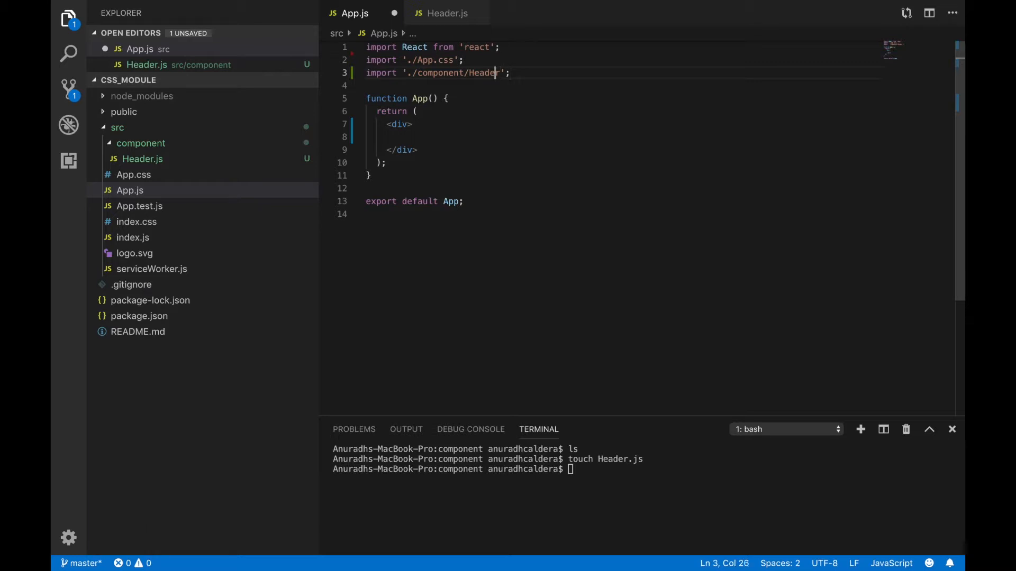
left_click(407, 73)
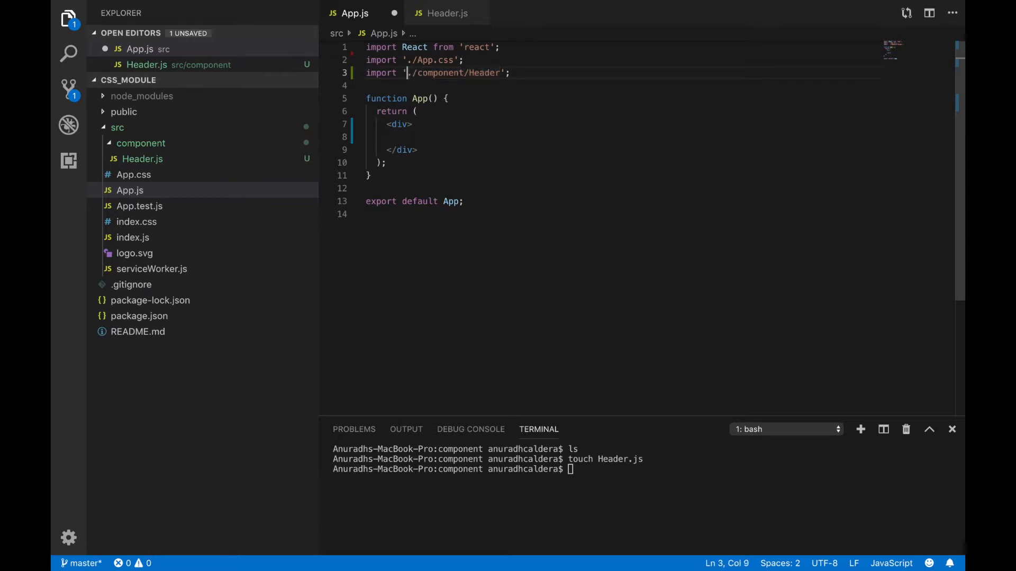
type("Hear")
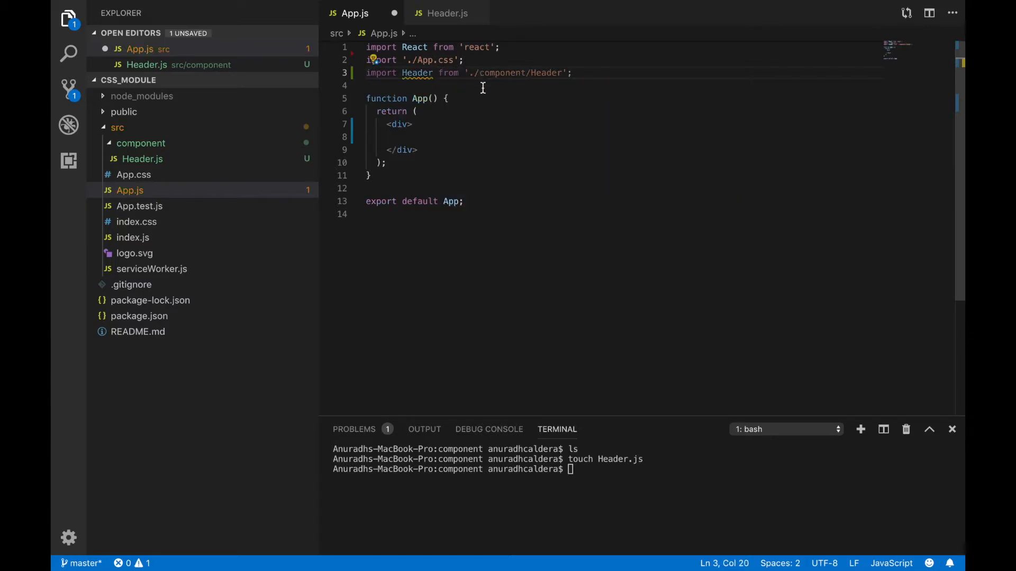
Render <Header/> inside the App div
left_click(402, 136)
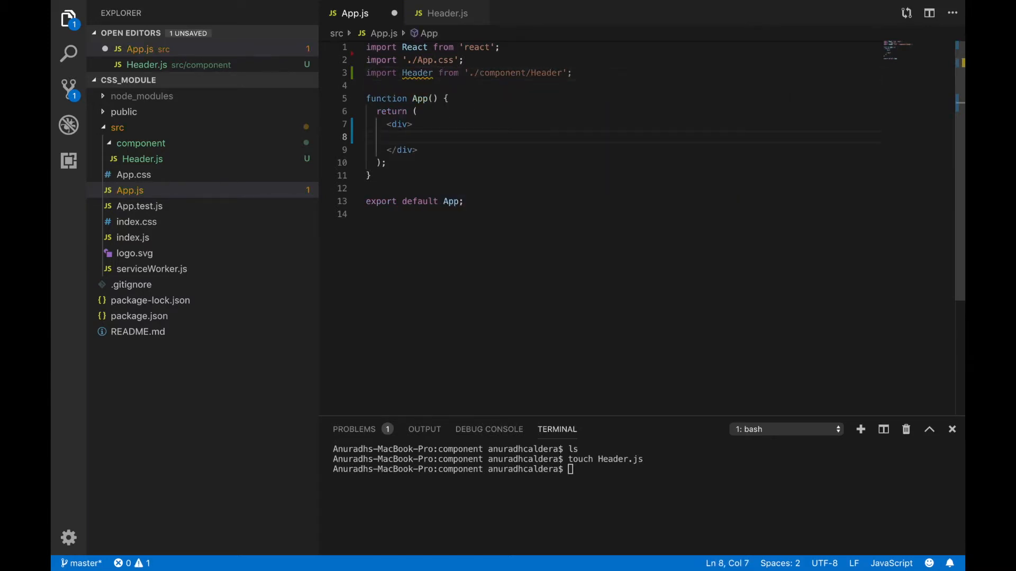
type("<Header/>")
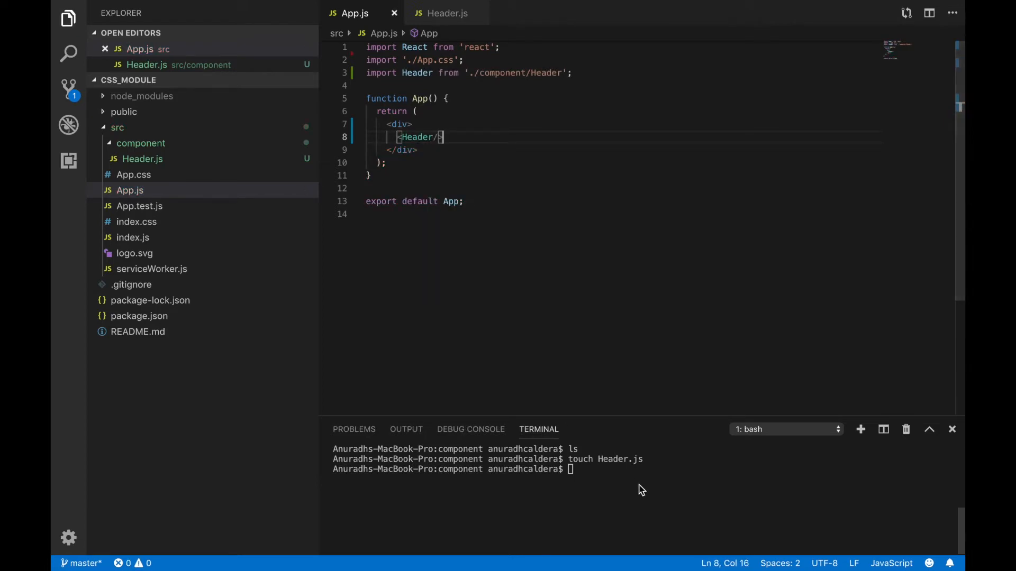
type("cd ..")
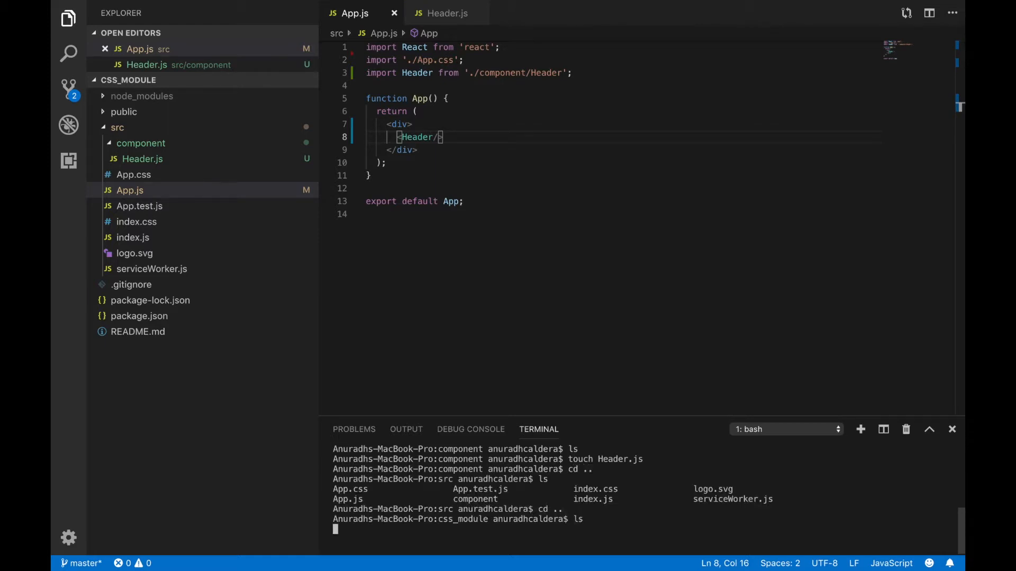
Relaunch the development server with npm start to view localhost:3000
type("npm s")
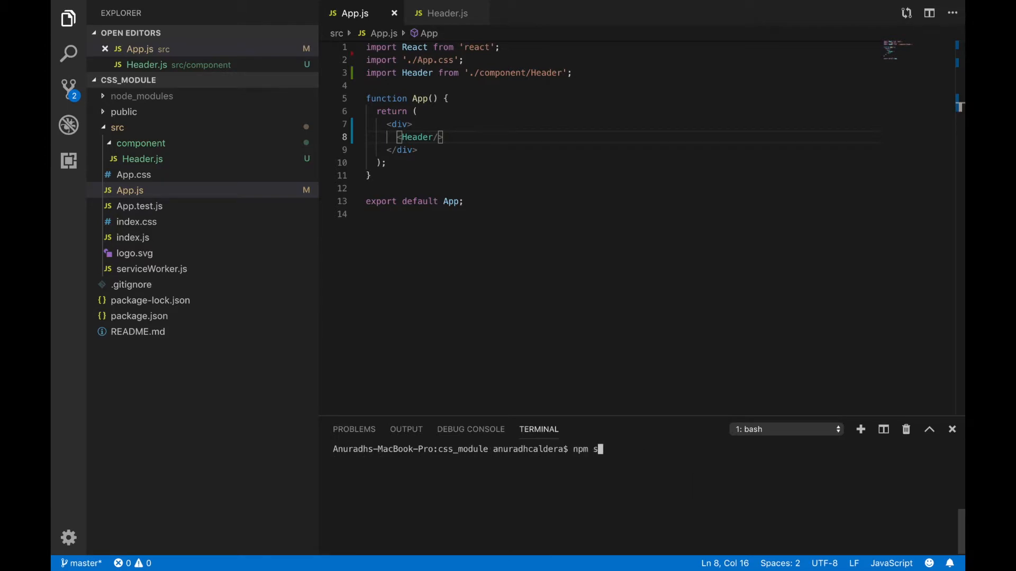
key("Return")
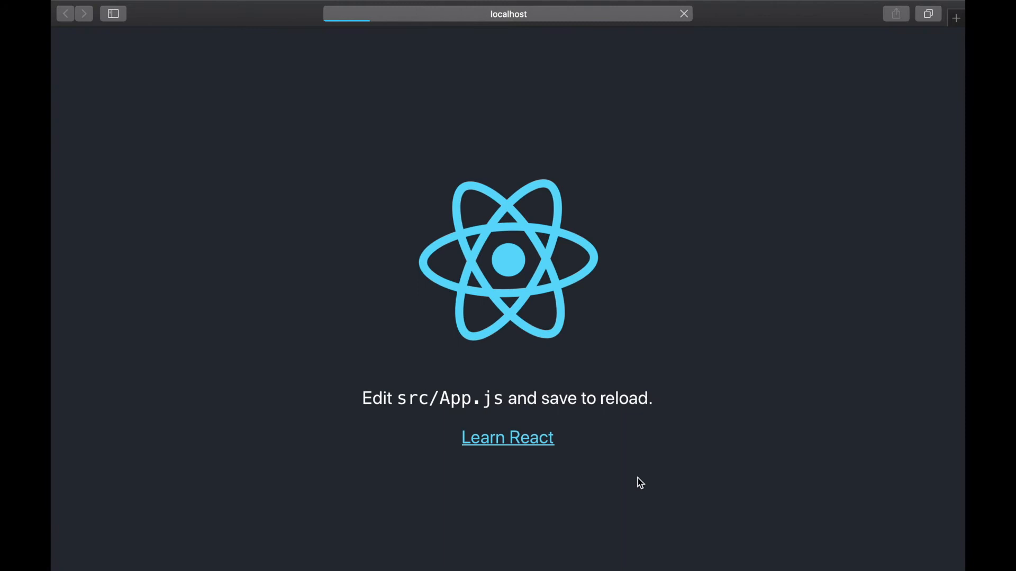
mouse_move(420, 299)
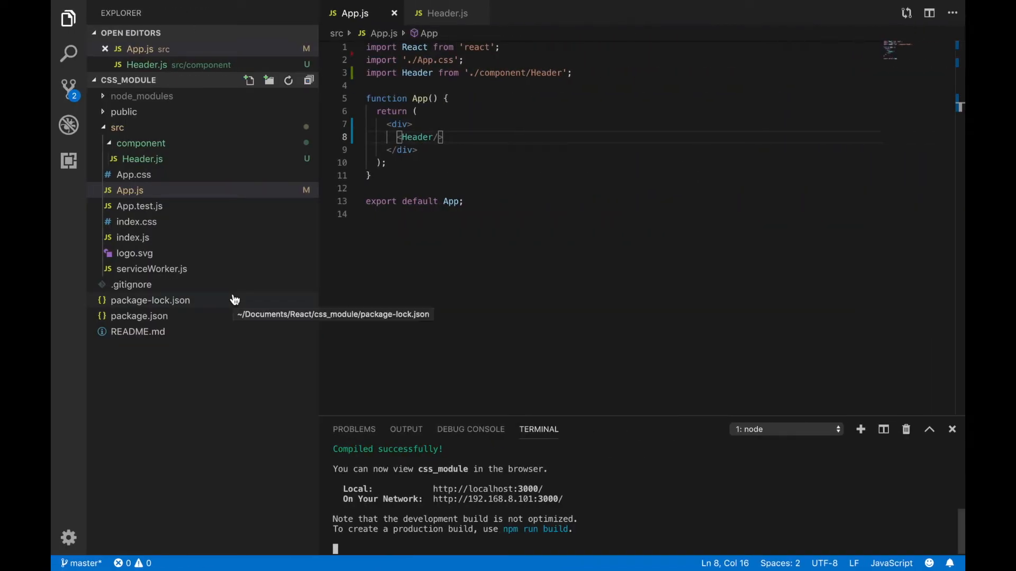
mouse_move(632, 488)
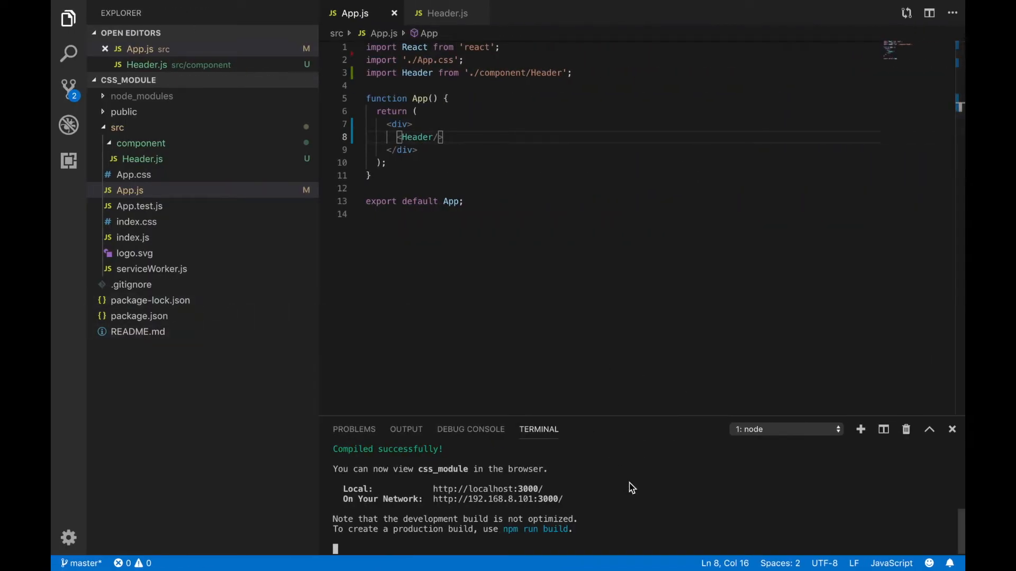
Stop the dev server and create Header.module.css in src/component with touch
key("ctrl+c")
type("cd")
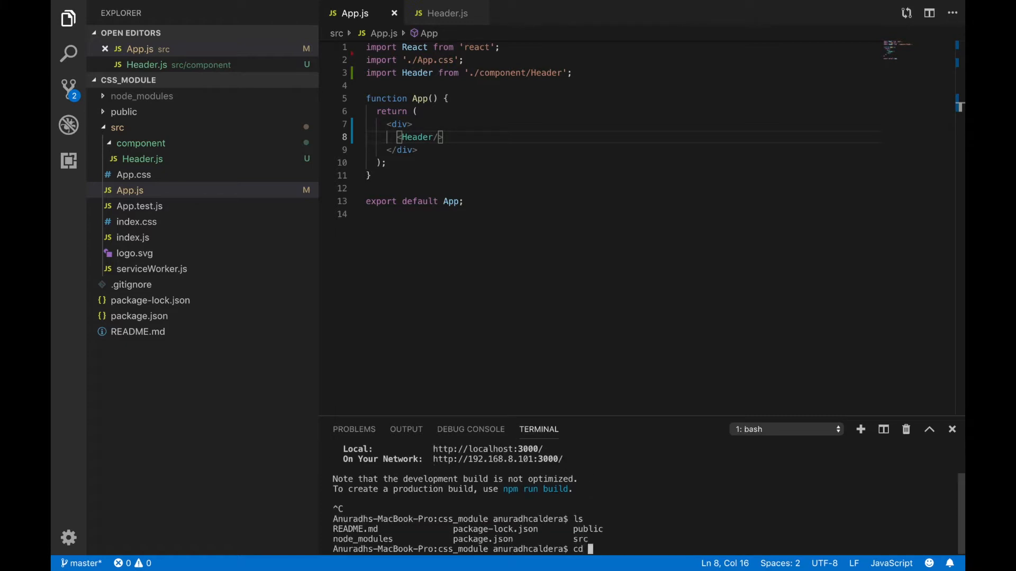
type("src/component/")
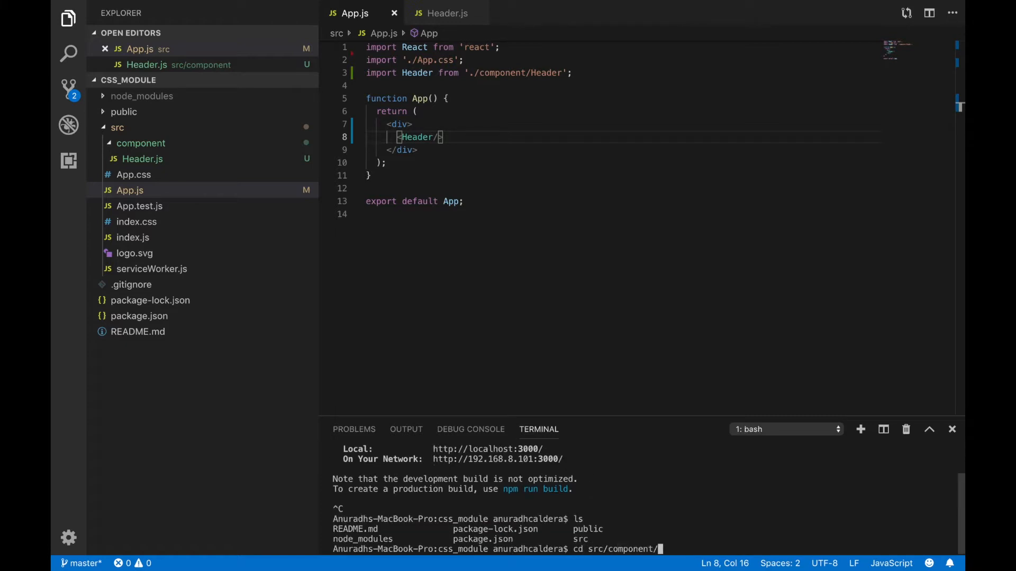
type("touch Header")
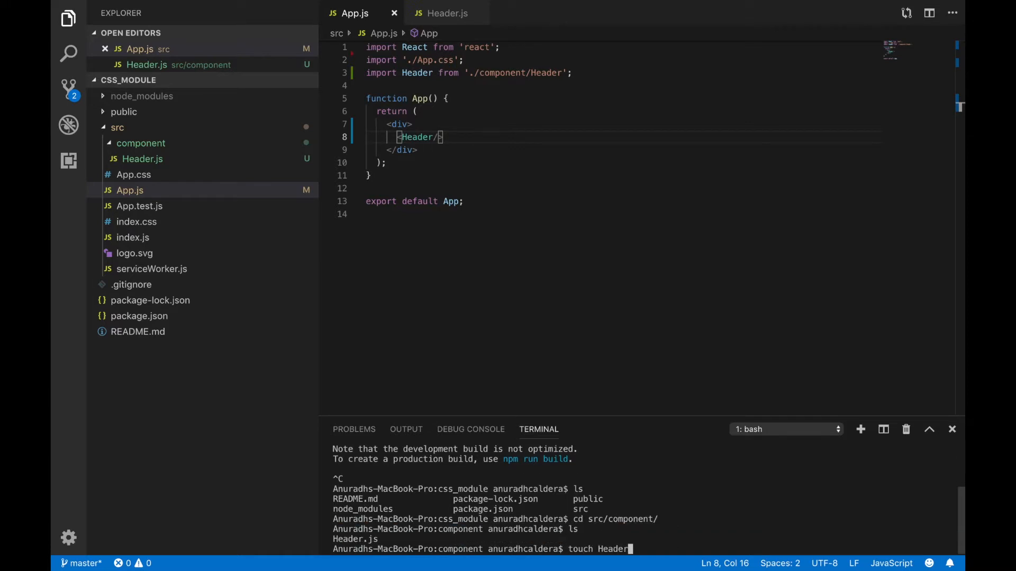
type(".module.")
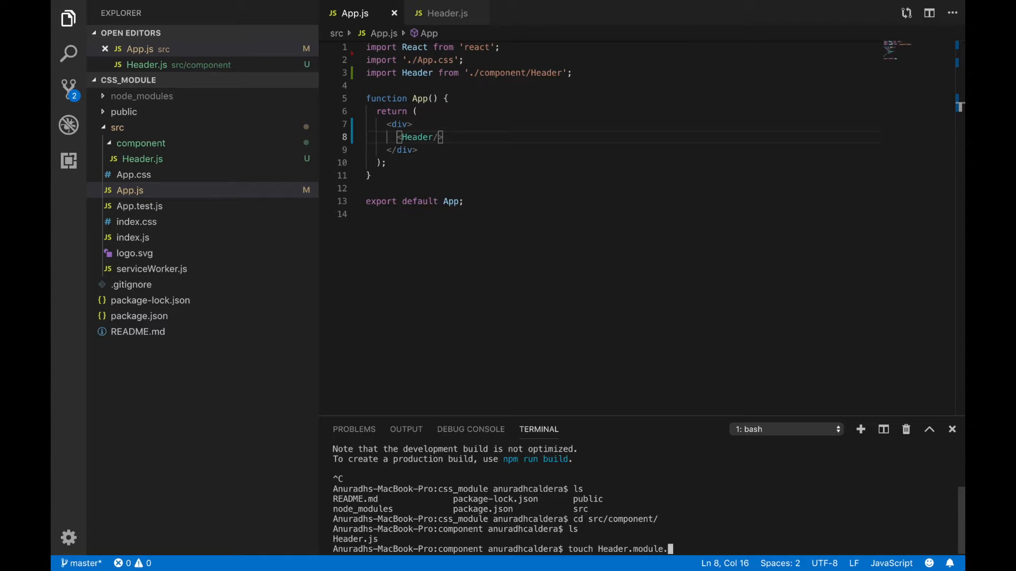
type("css")
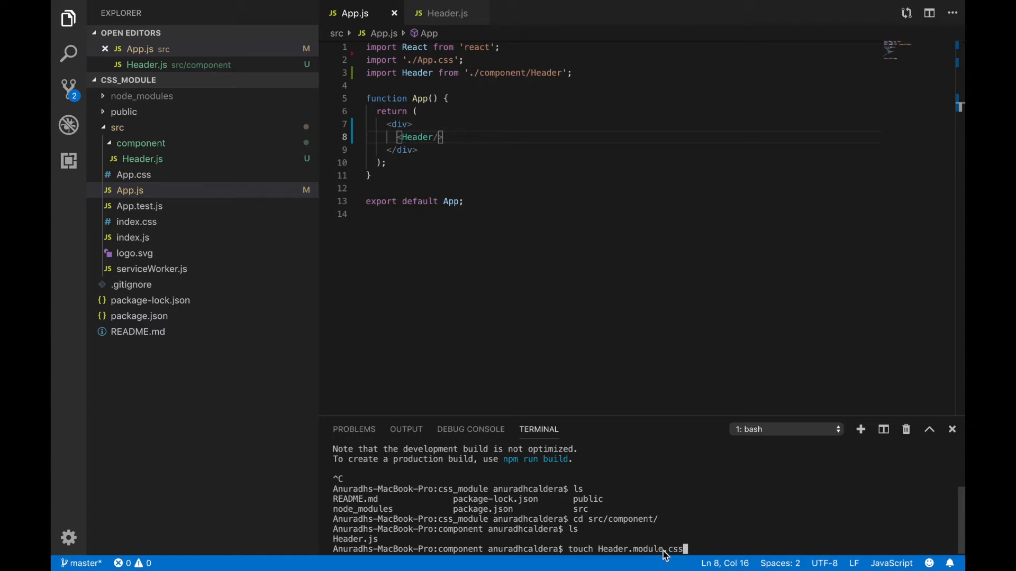
mouse_move(657, 554)
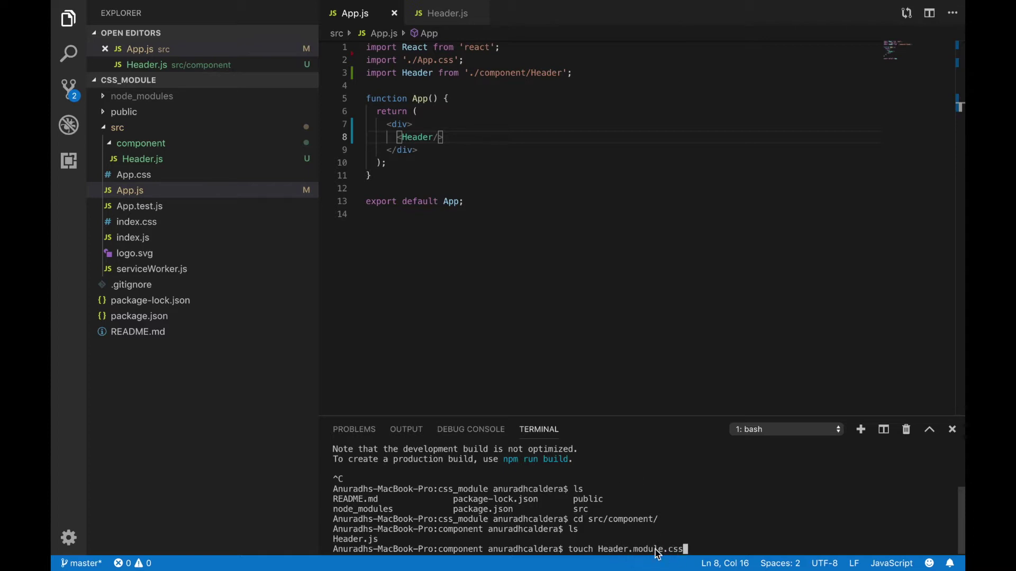
key("Return")
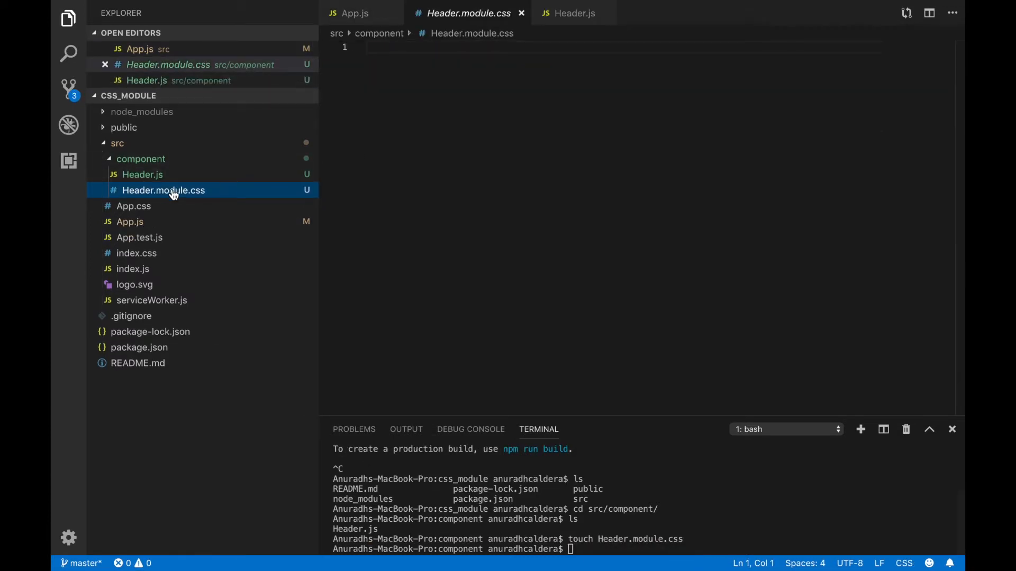
Add the line import classes from './Header.module.css' below the React import in Header.js
left_click(142, 174)
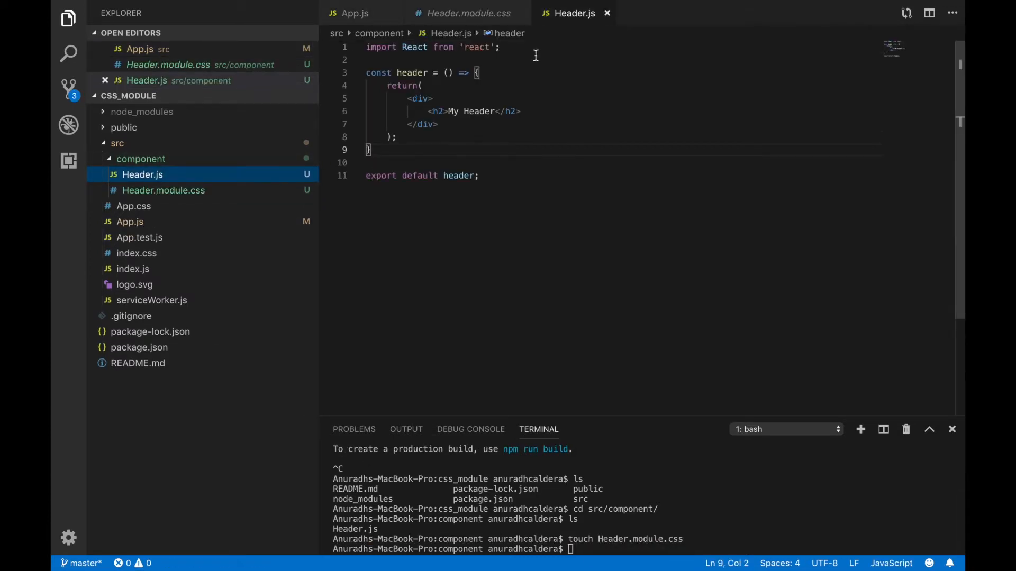
type("import 'module';")
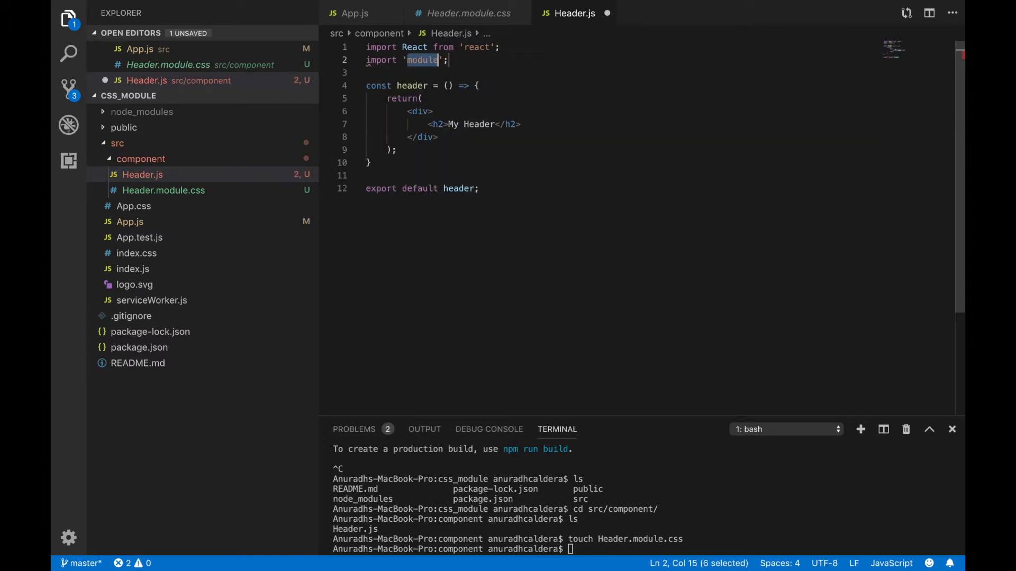
type("./Header.")
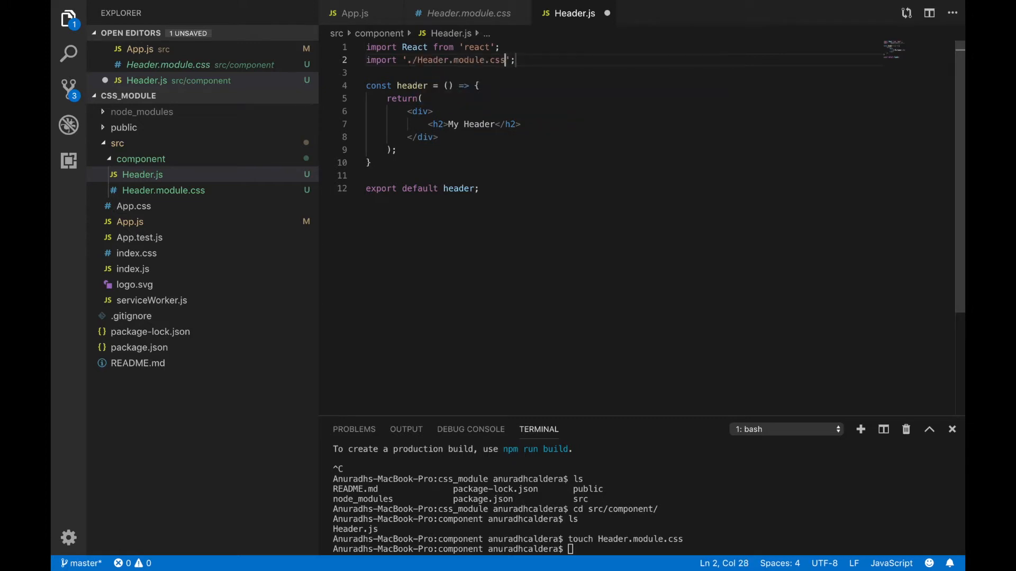
type("classess")
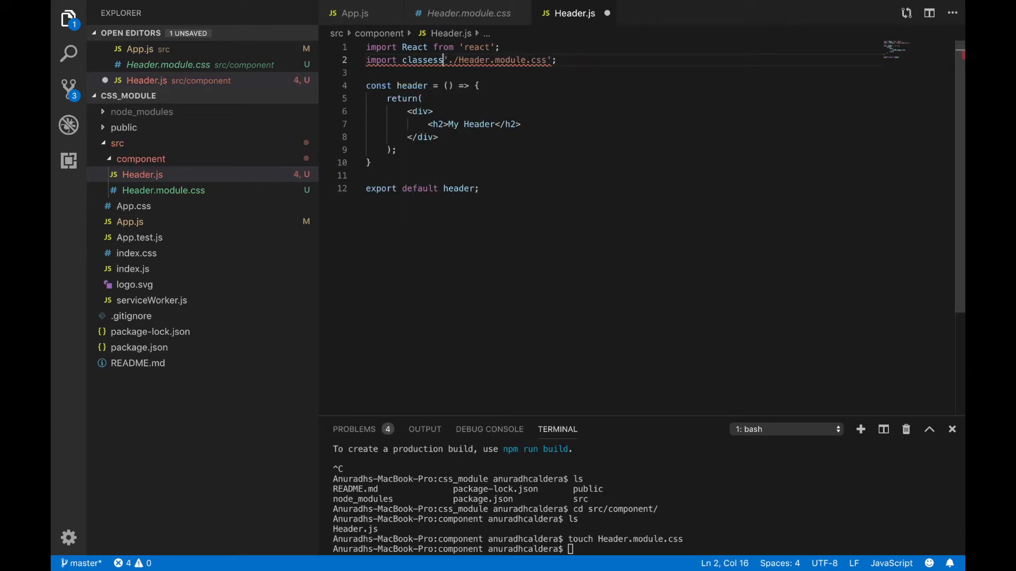
type("from")
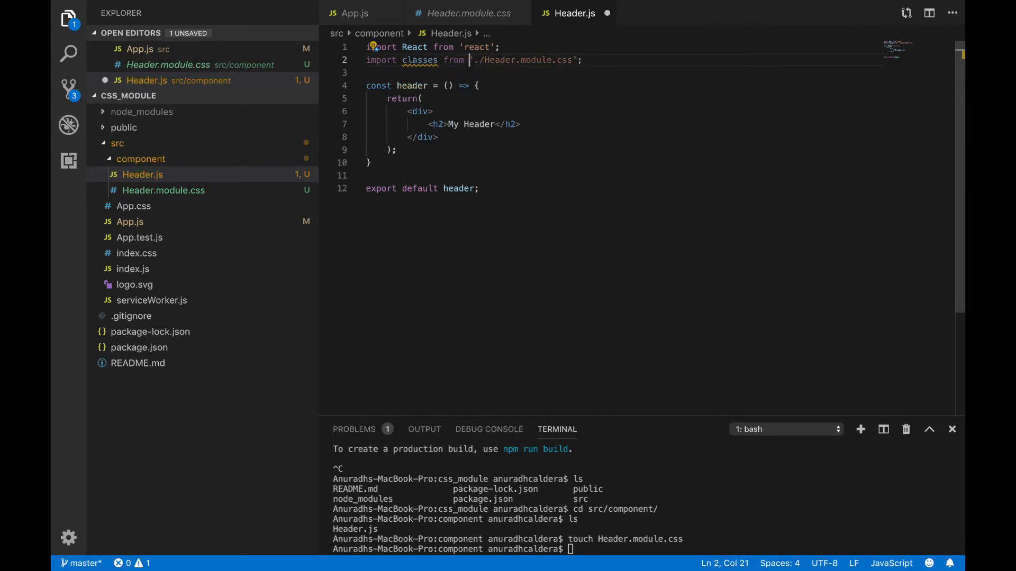
mouse_move(134, 206)
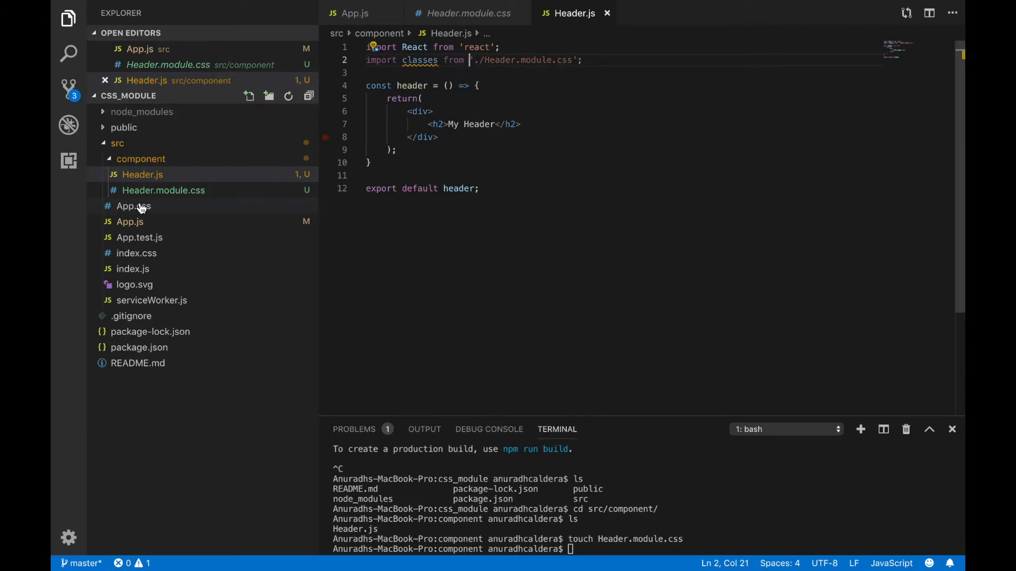
Write a .Header class with background-color gray, color white and text-align center, then save
left_click(163, 189)
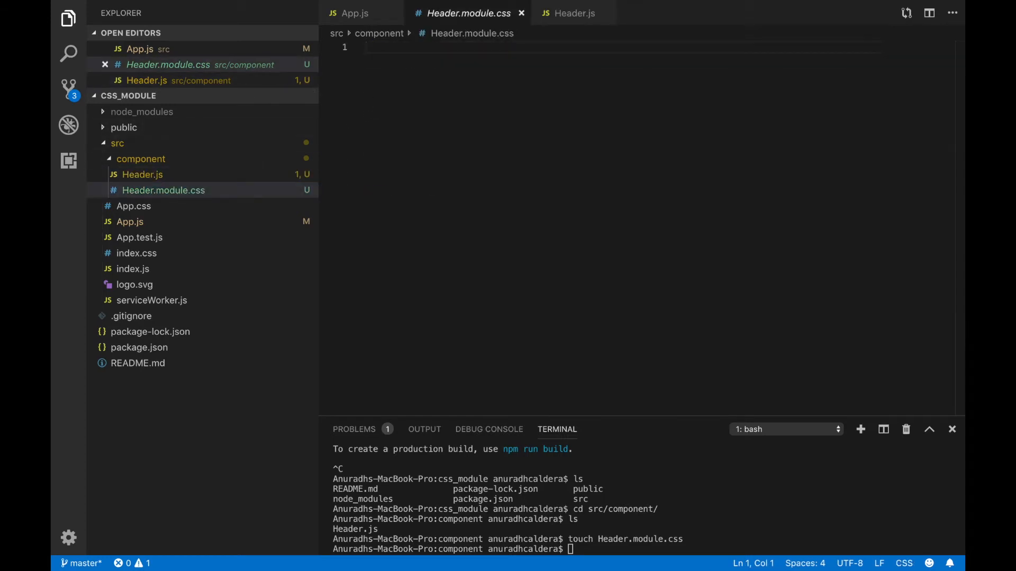
type(".he")
type("bacgk")
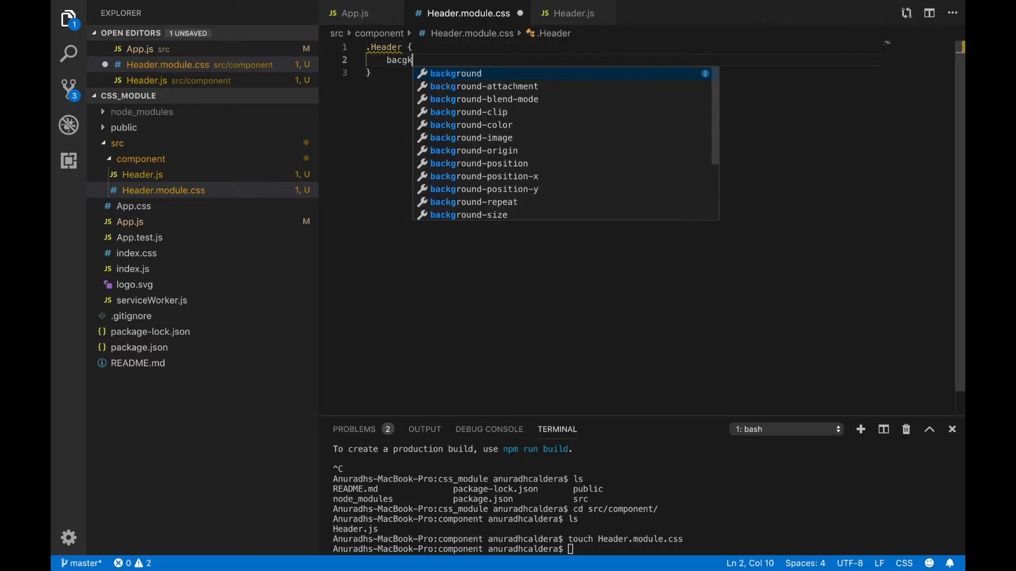
type("round-color: :")
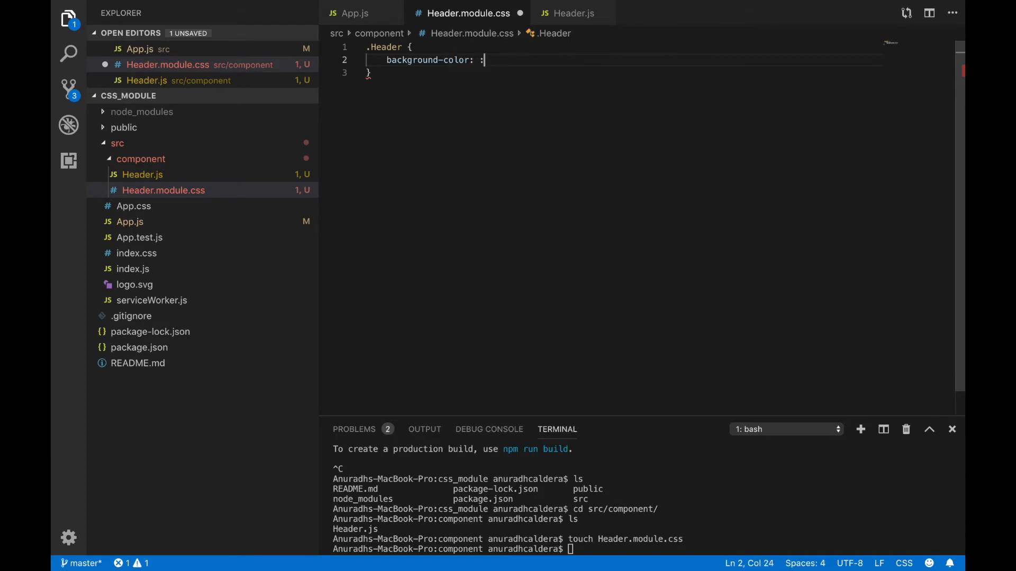
type("gray;")
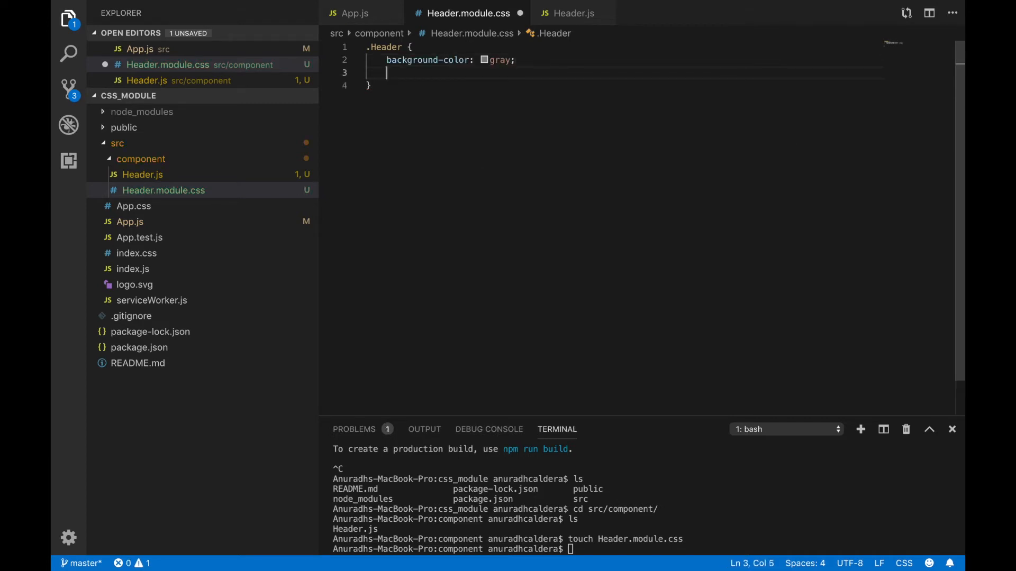
type("color: white;")
type("text-align: center")
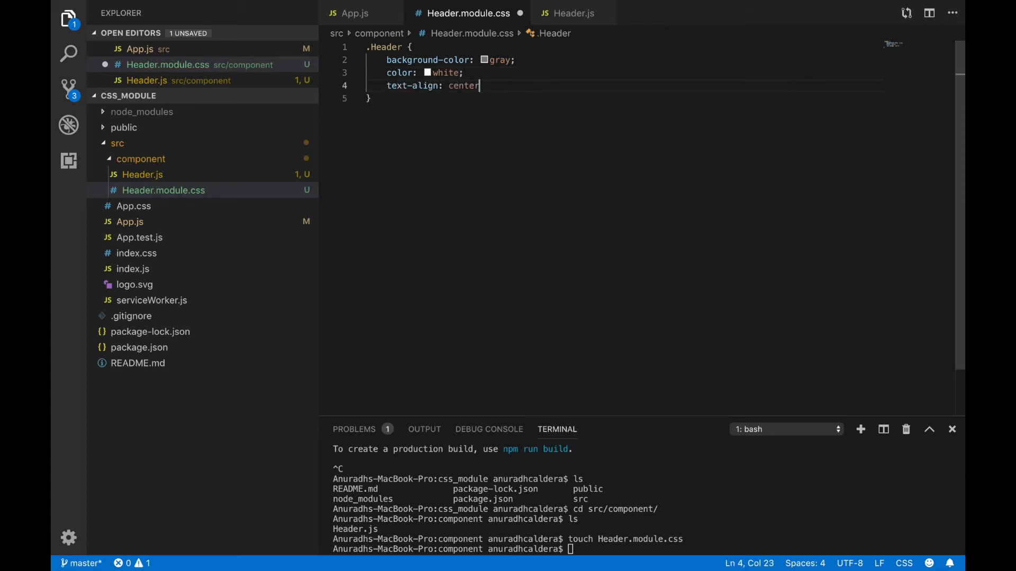
type("fontfa")
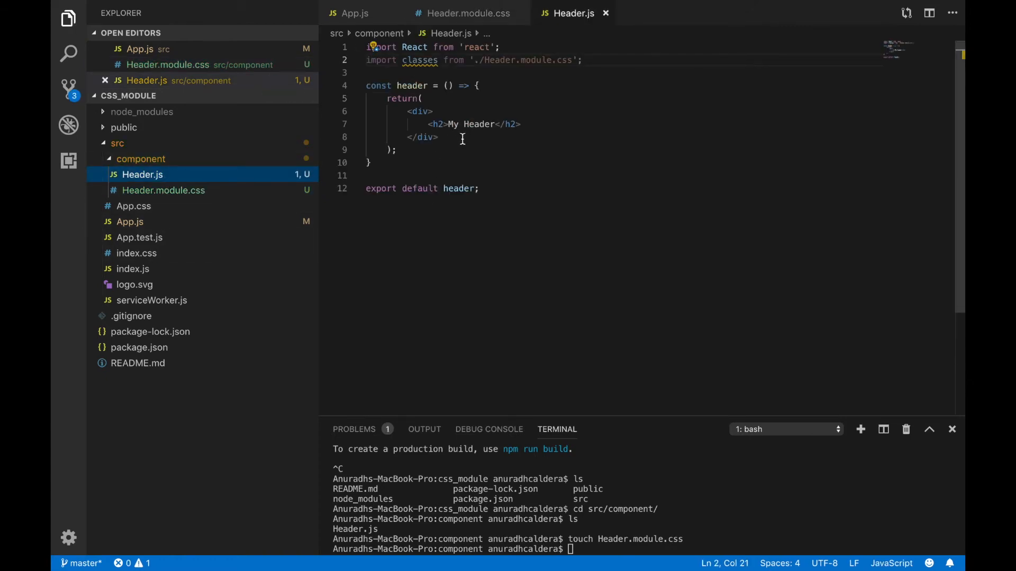
Give the h2 className={classes.Header}, save, and run npm start from the project root
type("className={classes.Header")
left_click(647, 550)
type("cd src/")
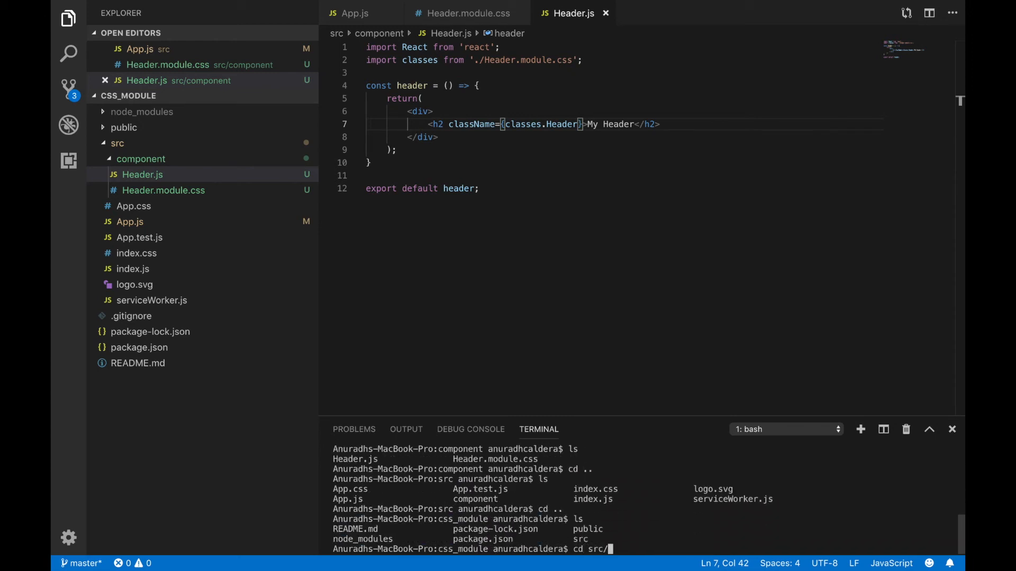
type("npm s")
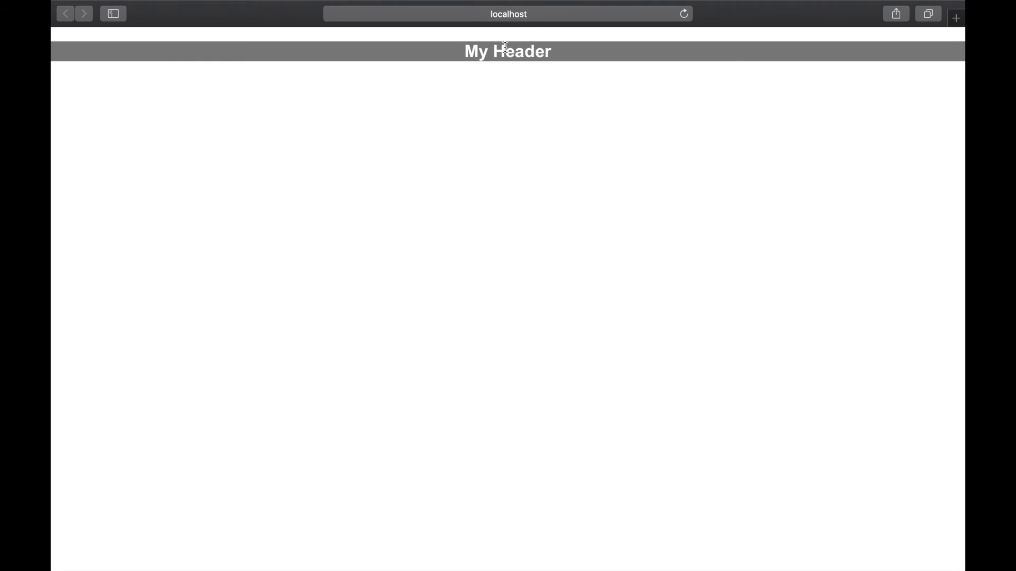
mouse_move(374, 330)
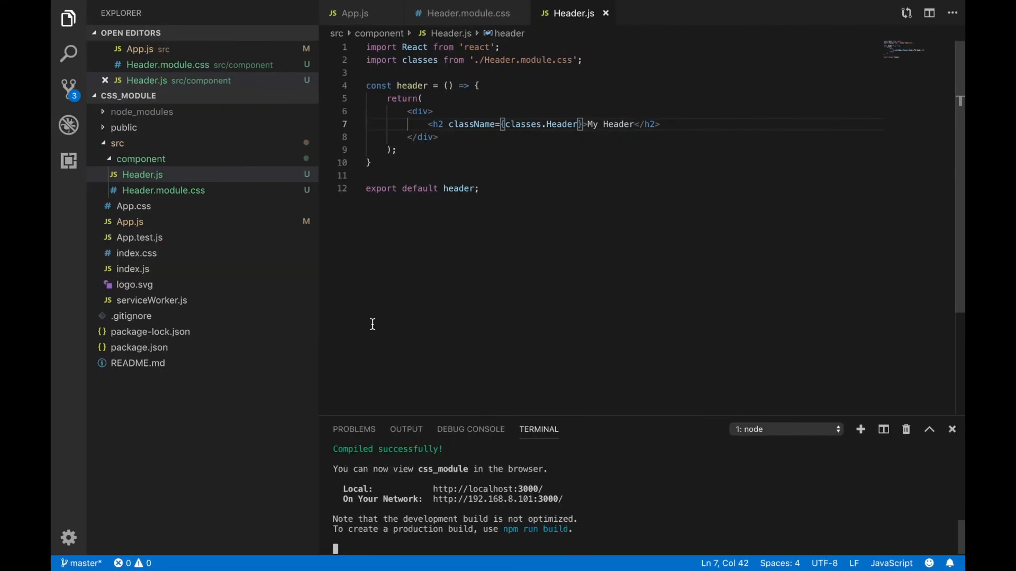
mouse_move(600, 364)
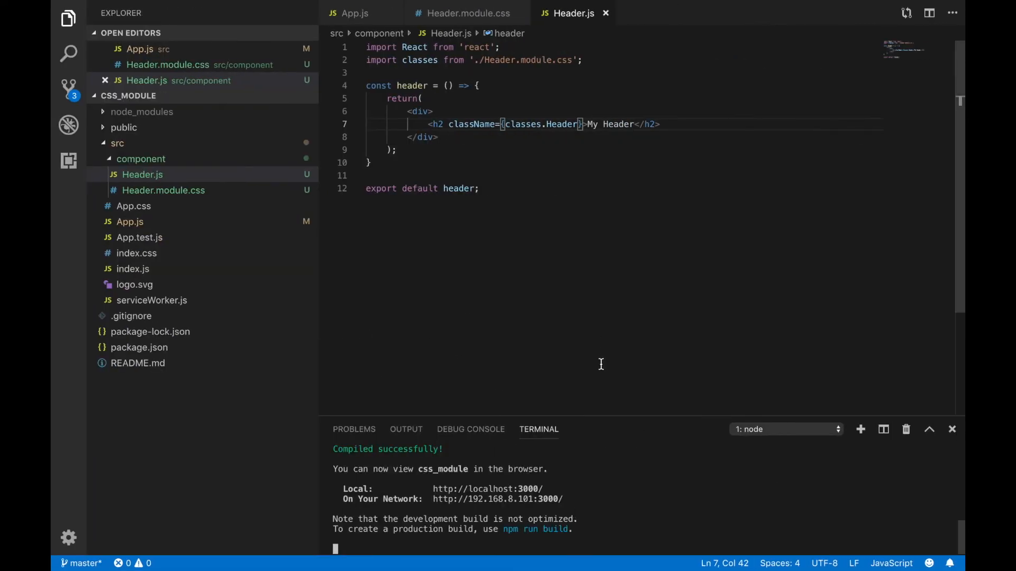